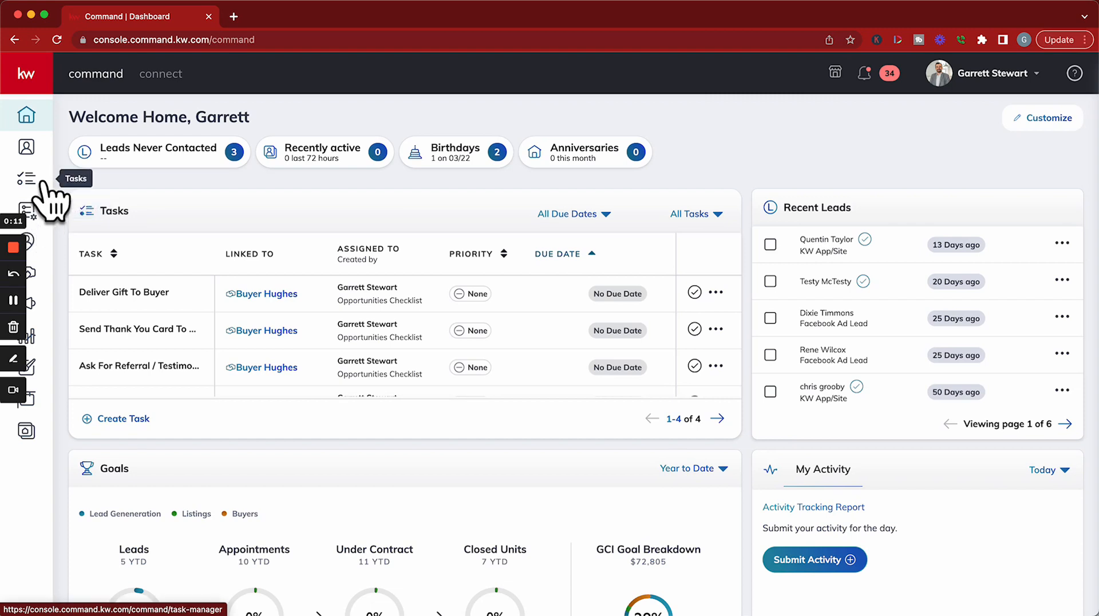
{"action": "mouse_move", "coordinate": [26, 148]}
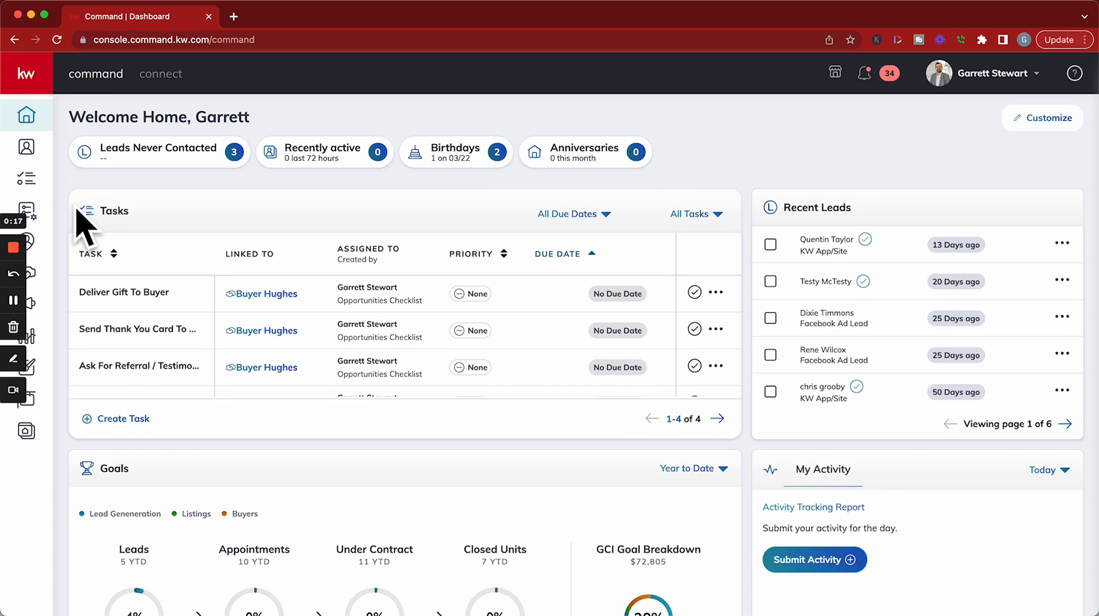
{"action": "mouse_move", "coordinate": [26, 212]}
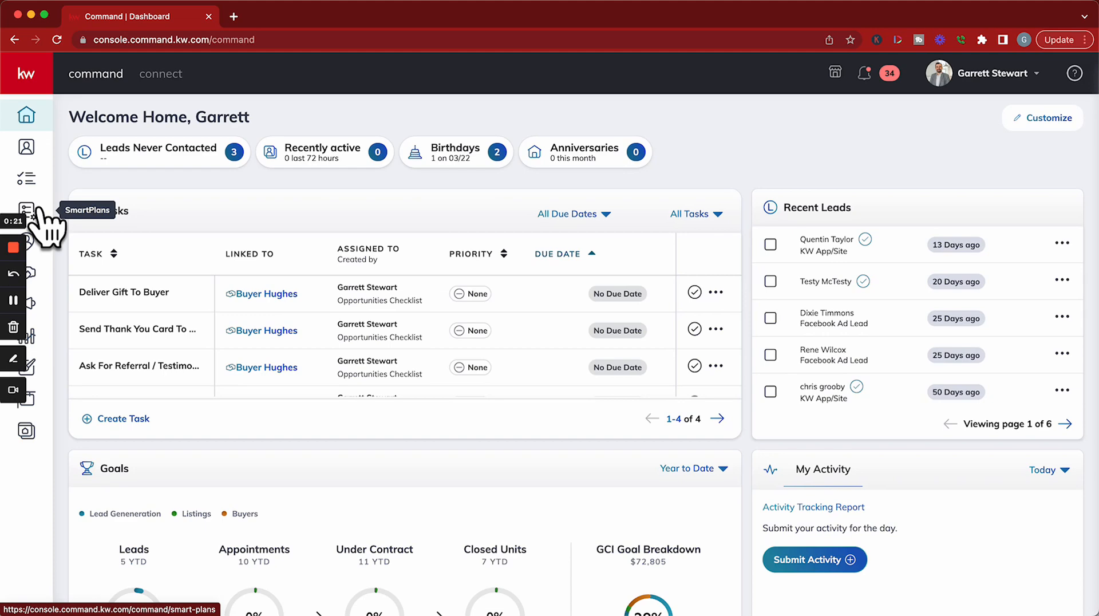
Go to the My SmartPlans page from the sidebar.
{"action": "left_click", "coordinate": [27, 208]}
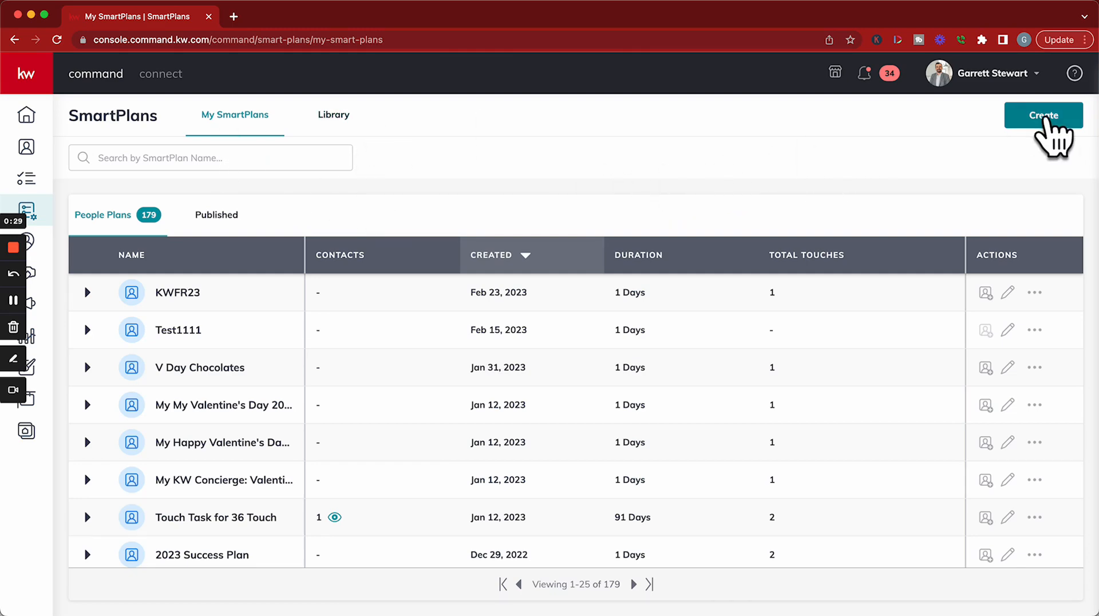
Create a new SmartPlan with the plan name 'Email Blast 1' and apply it.
{"action": "left_click", "coordinate": [1043, 114]}
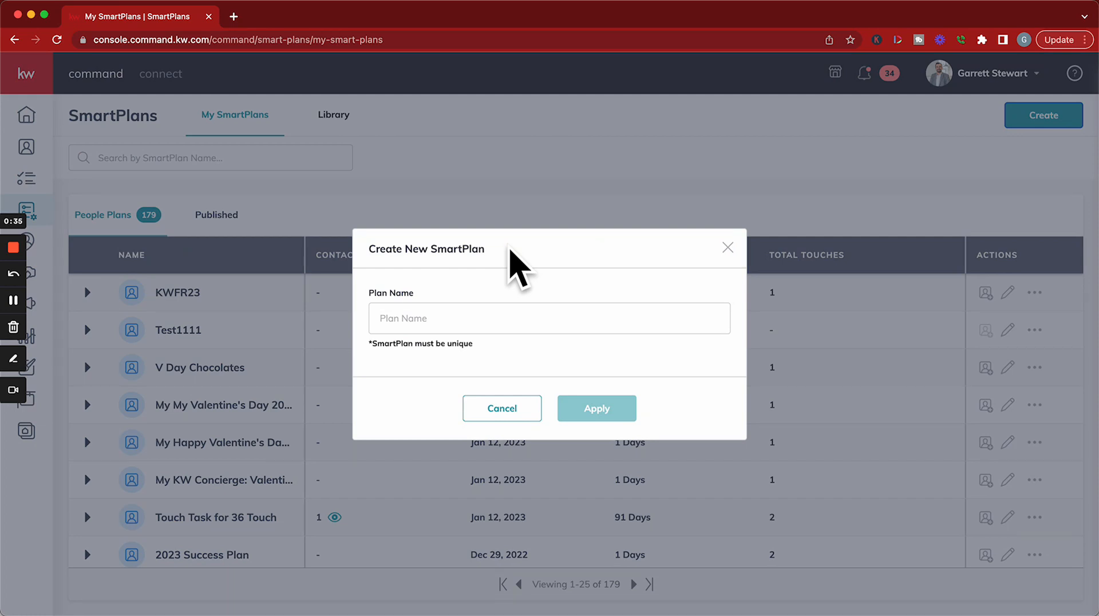
{"action": "left_click", "coordinate": [548, 318]}
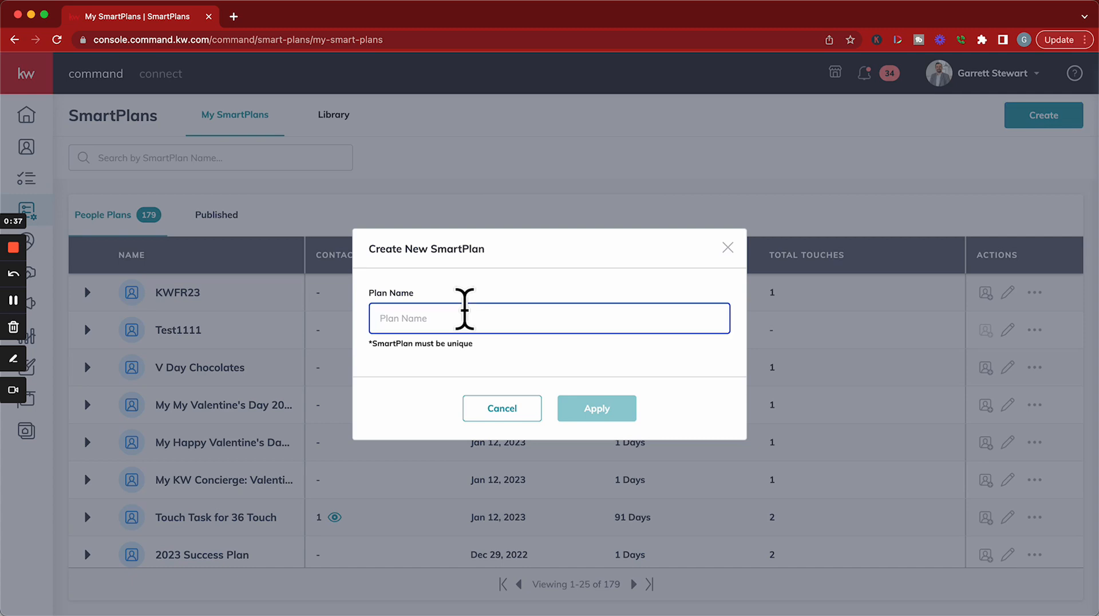
{"action": "type", "text": "EMai"}
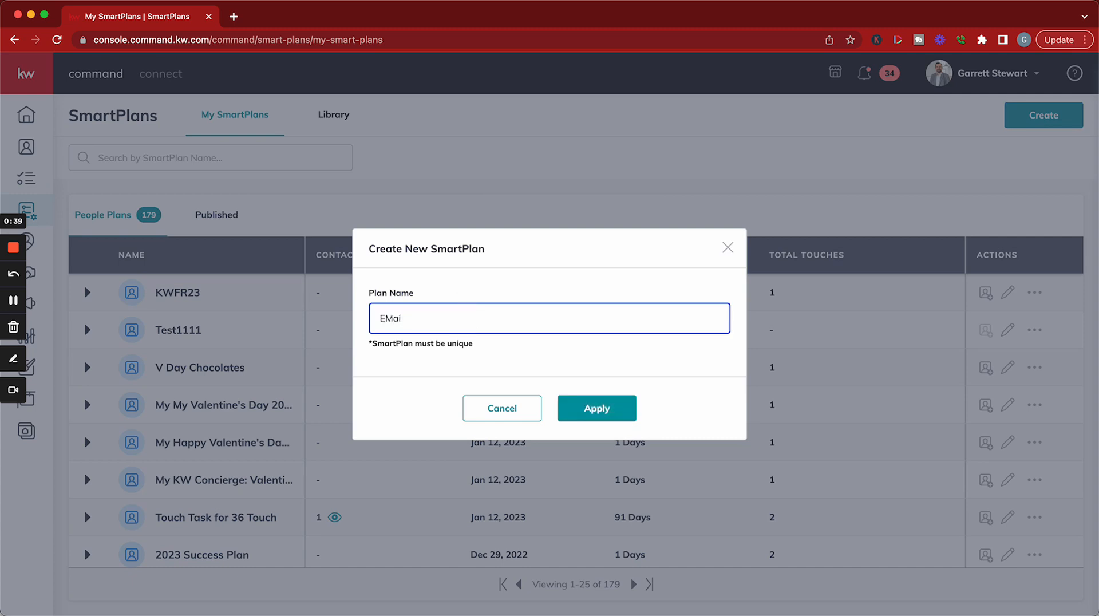
{"action": "type", "text": "Email Blast 1"}
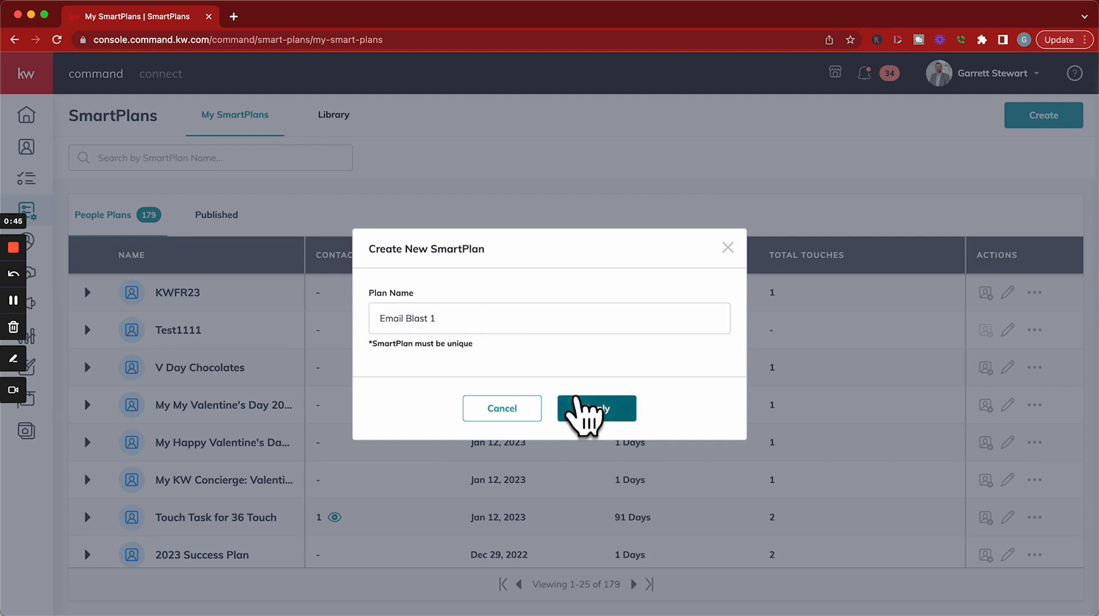
{"action": "left_click", "coordinate": [596, 408]}
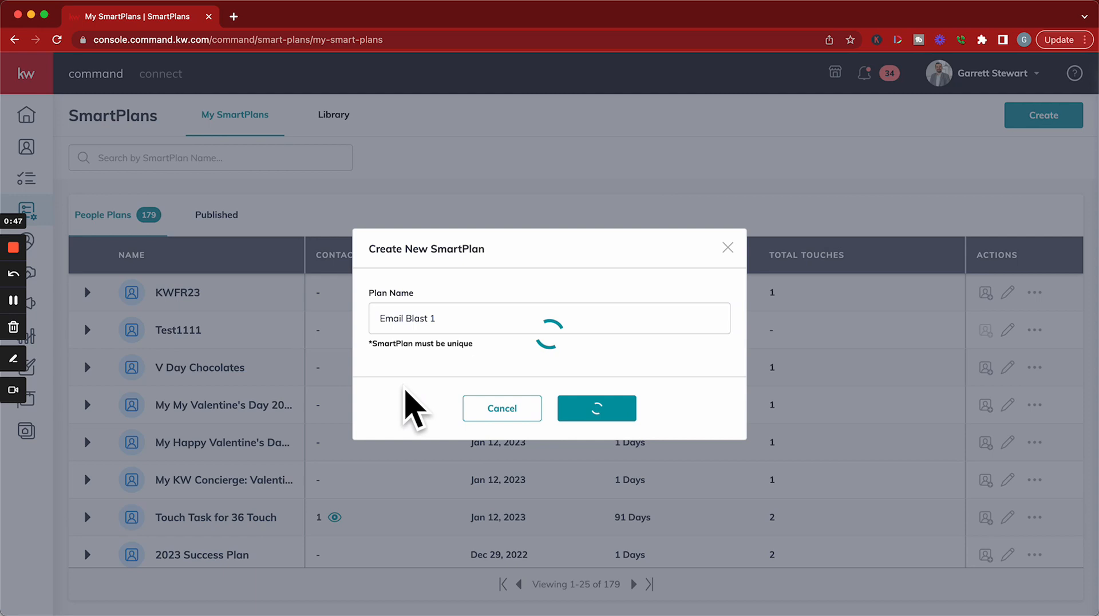
Add a Send Email action as step #1 of the Email Blast 1 plan.
{"action": "left_click", "coordinate": [596, 408]}
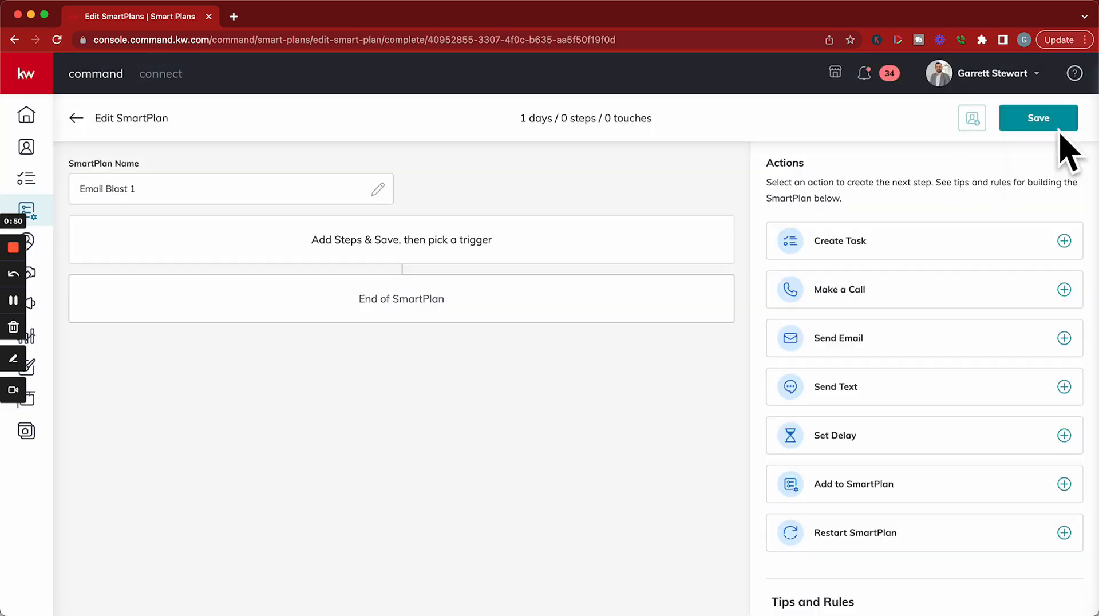
{"action": "mouse_move", "coordinate": [627, 371]}
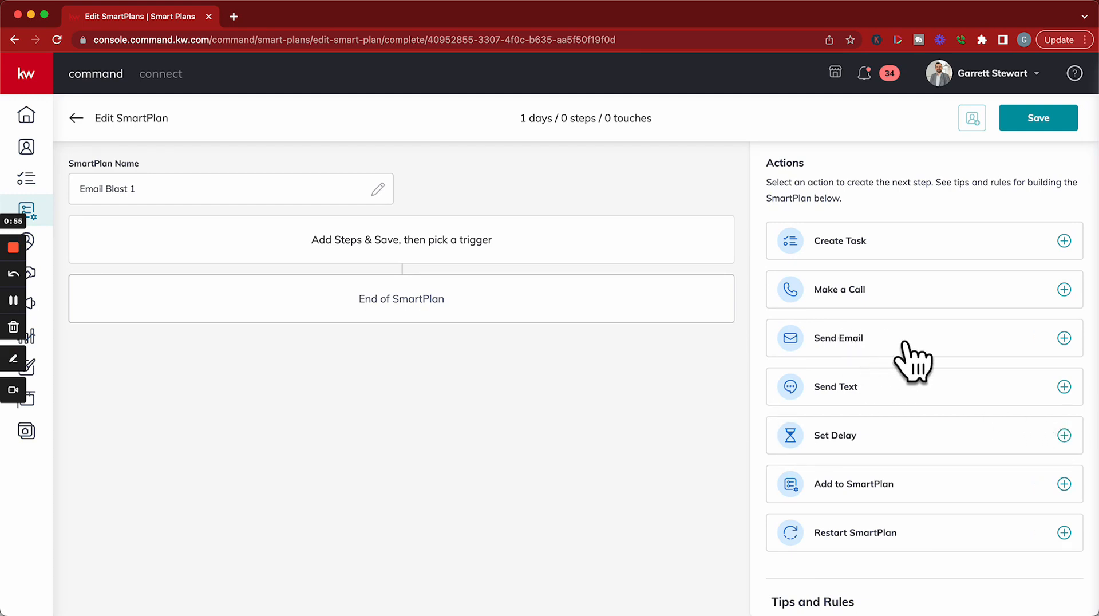
{"action": "left_click", "coordinate": [838, 337]}
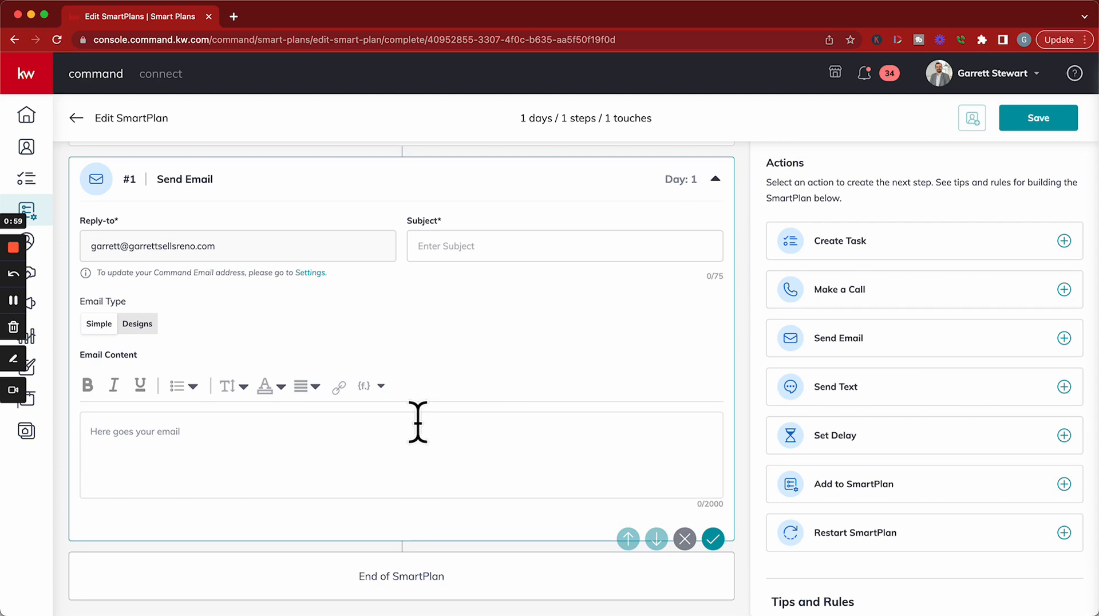
{"action": "mouse_move", "coordinate": [491, 245]}
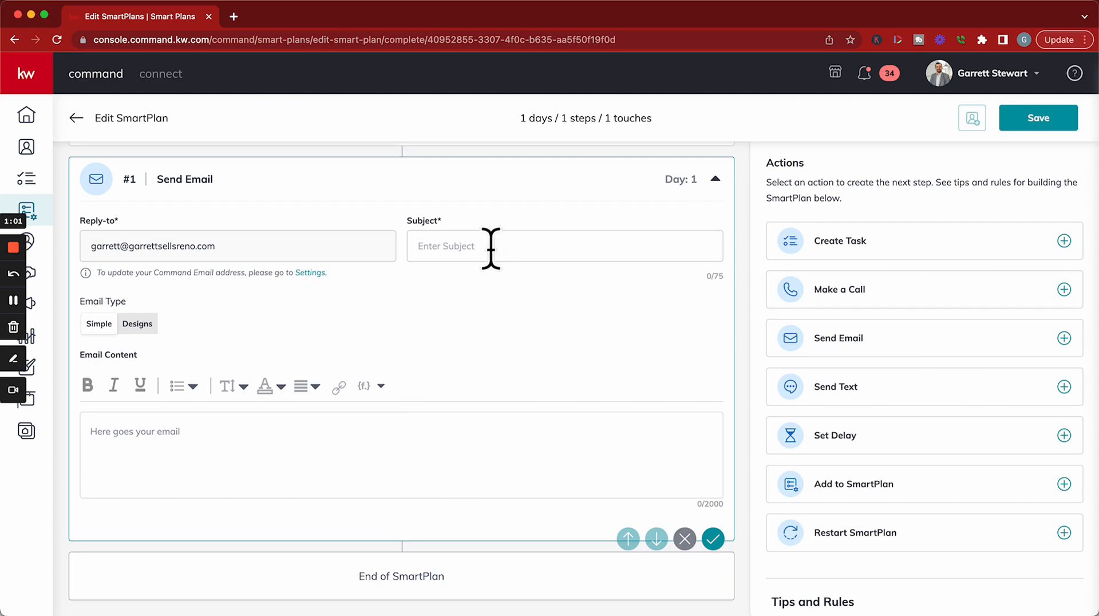
{"action": "mouse_move", "coordinate": [242, 452]}
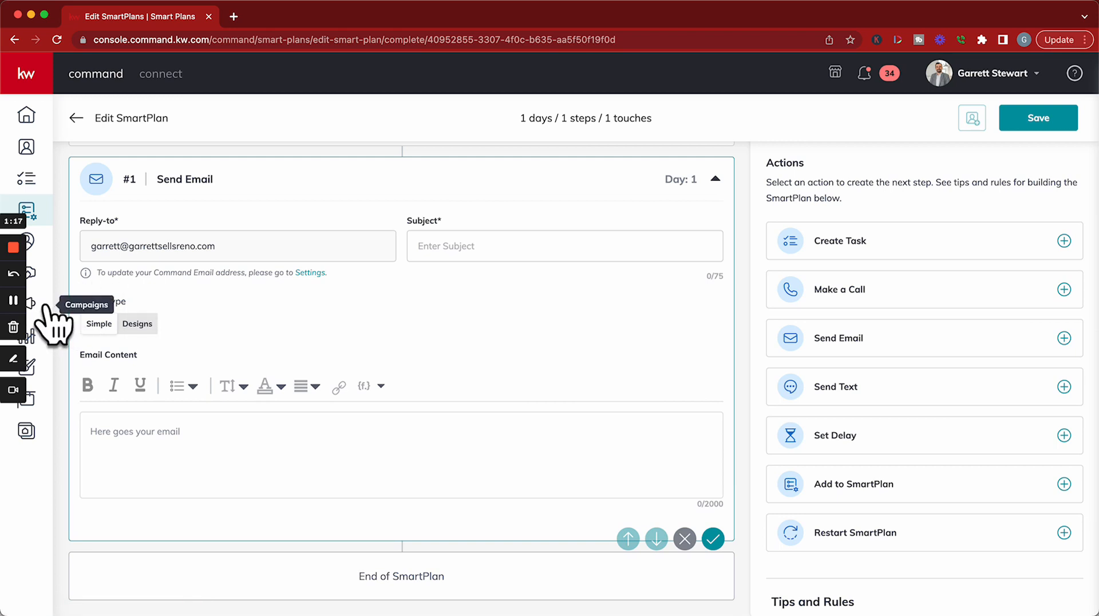
{"action": "mouse_move", "coordinate": [301, 364]}
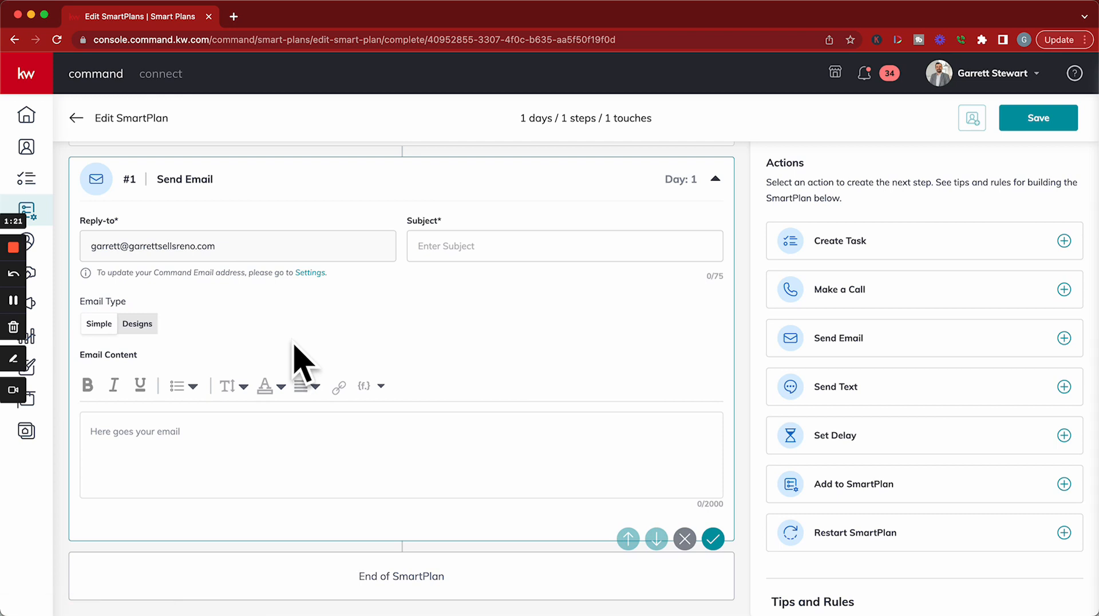
{"action": "mouse_move", "coordinate": [271, 351]}
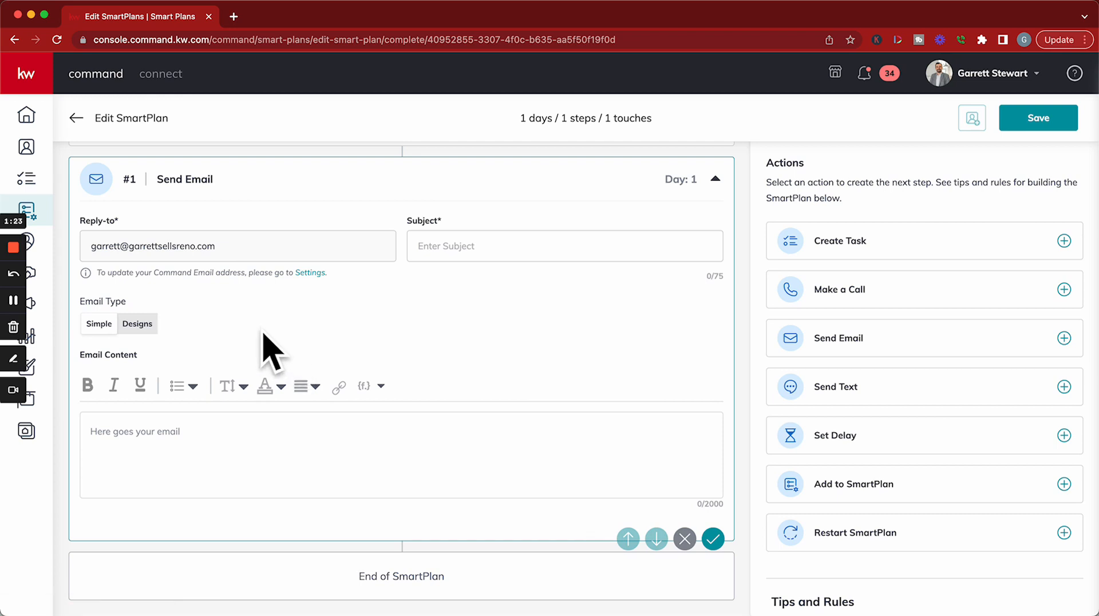
{"action": "mouse_move", "coordinate": [288, 343]}
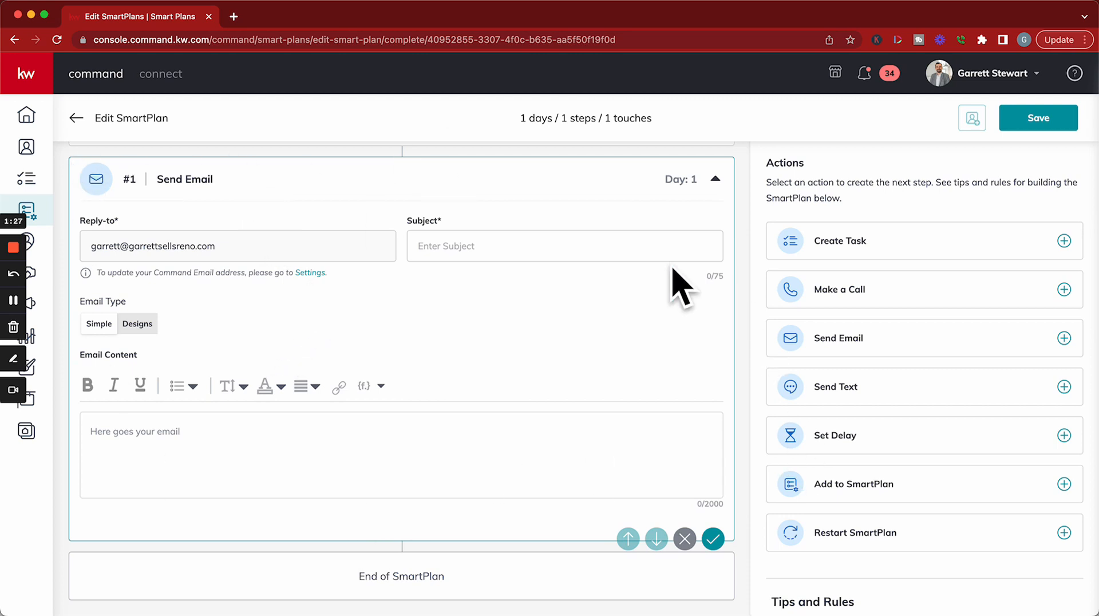
Enter 'Test Subject' as the email step's subject.
{"action": "left_click", "coordinate": [564, 247]}
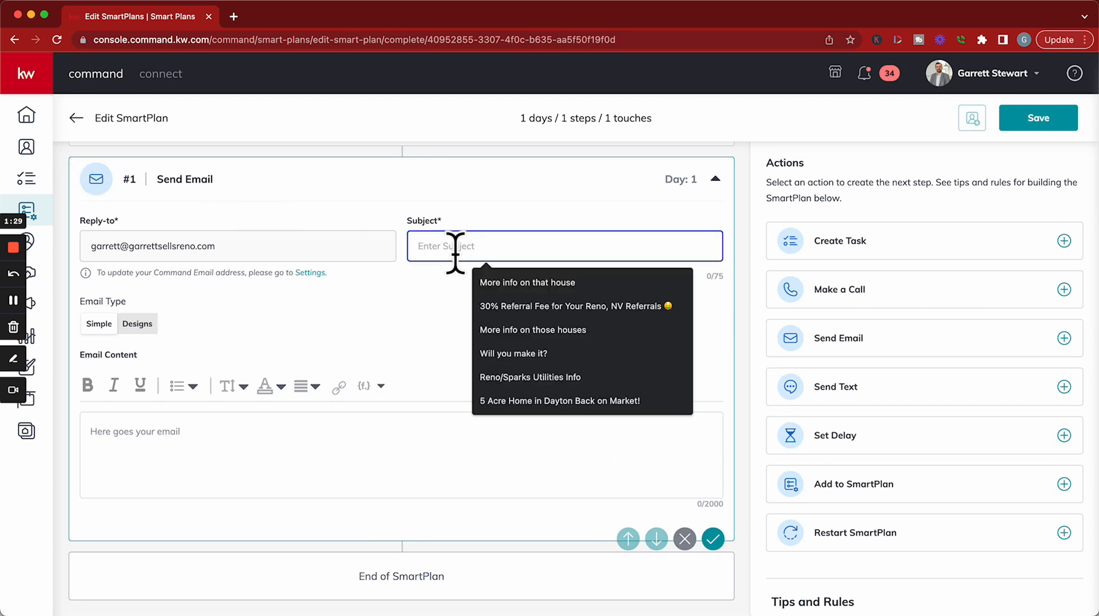
{"action": "type", "text": "Test Subject"}
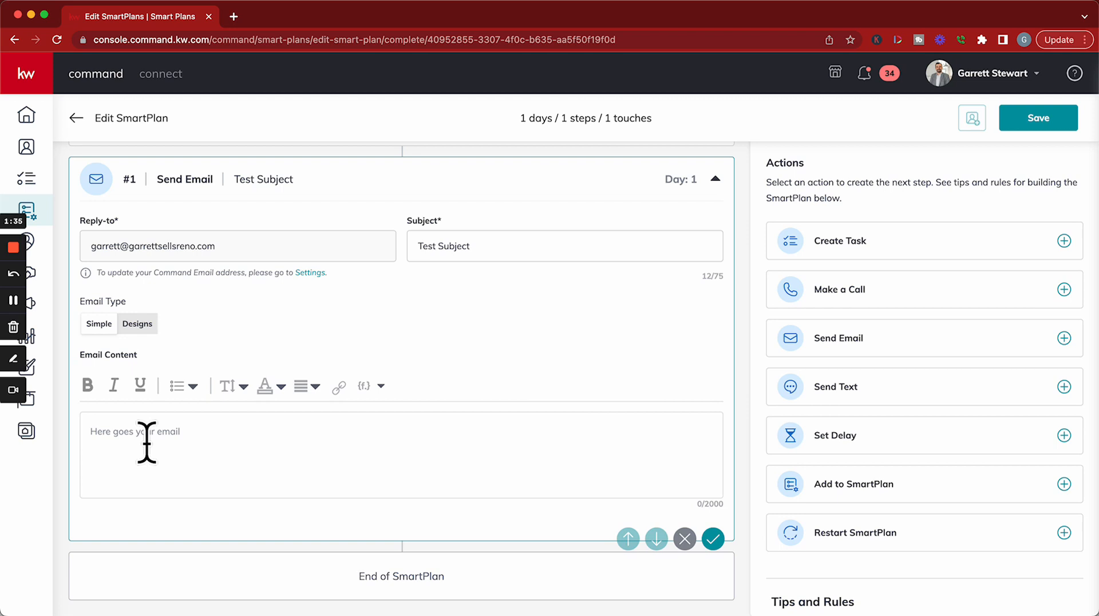
{"action": "mouse_move", "coordinate": [155, 357]}
{"action": "type", "text": "Hello"}
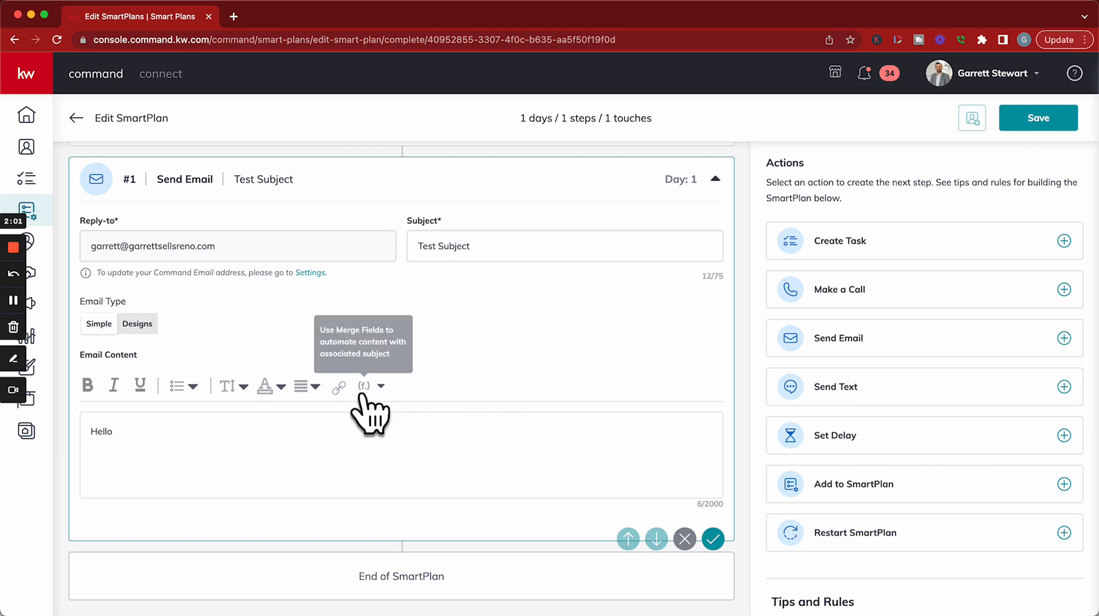
Insert the contact first-name merge field in the greeting and add 'This is a test email.'.
{"action": "left_click", "coordinate": [372, 386]}
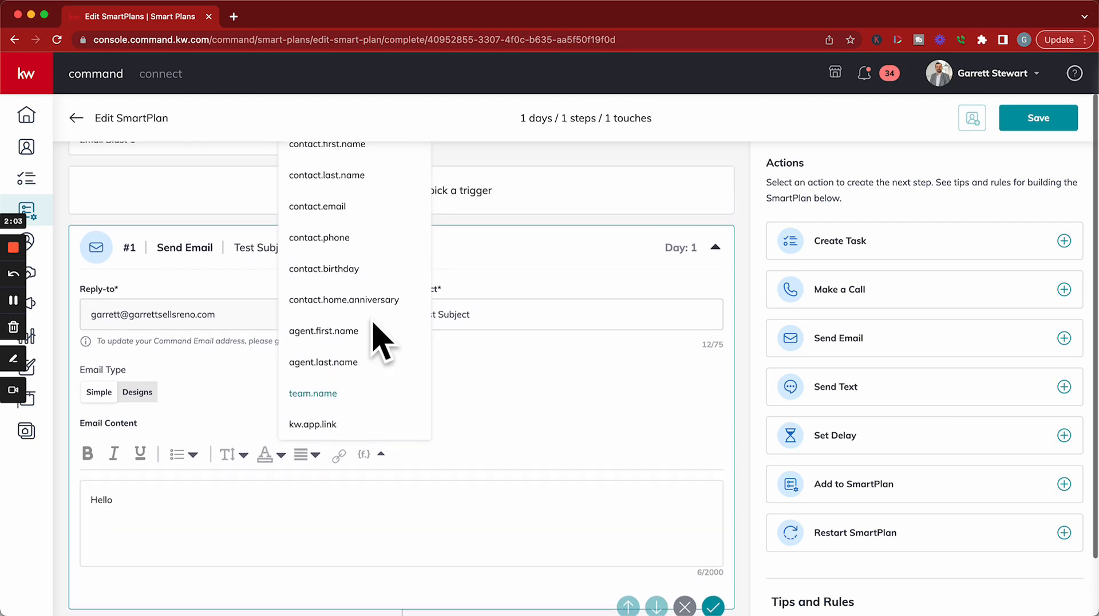
{"action": "left_click", "coordinate": [326, 144]}
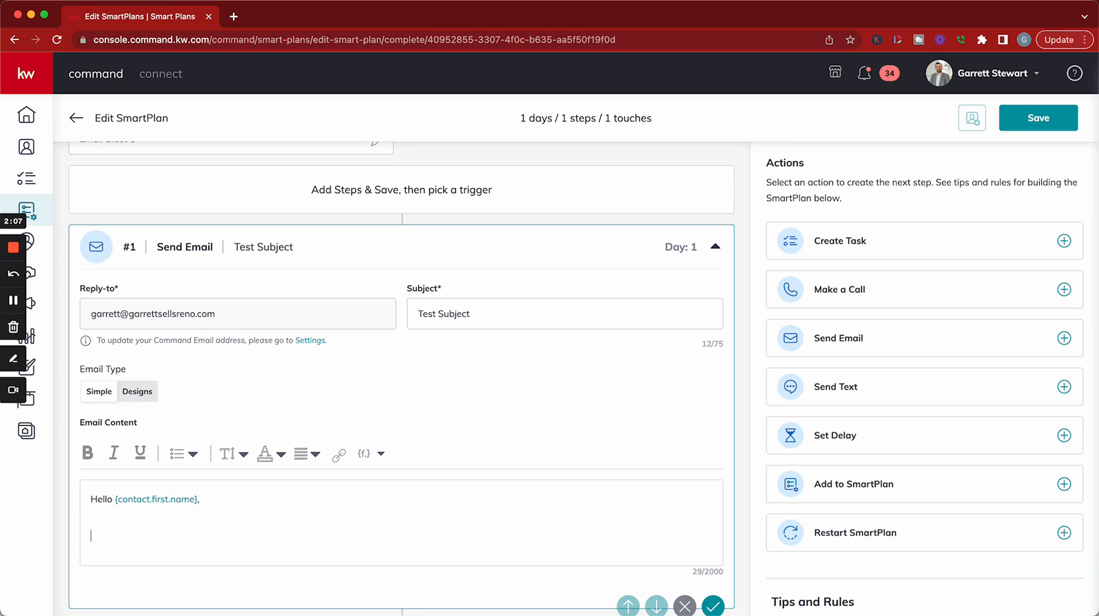
{"action": "type", "text": "This is a"}
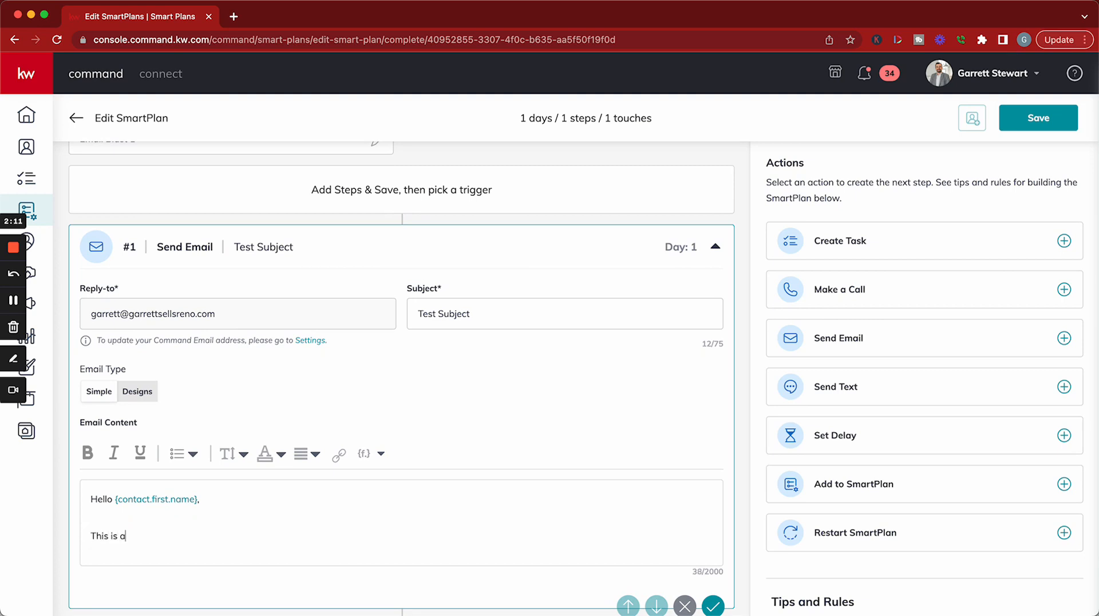
{"action": "type", "text": "test email"}
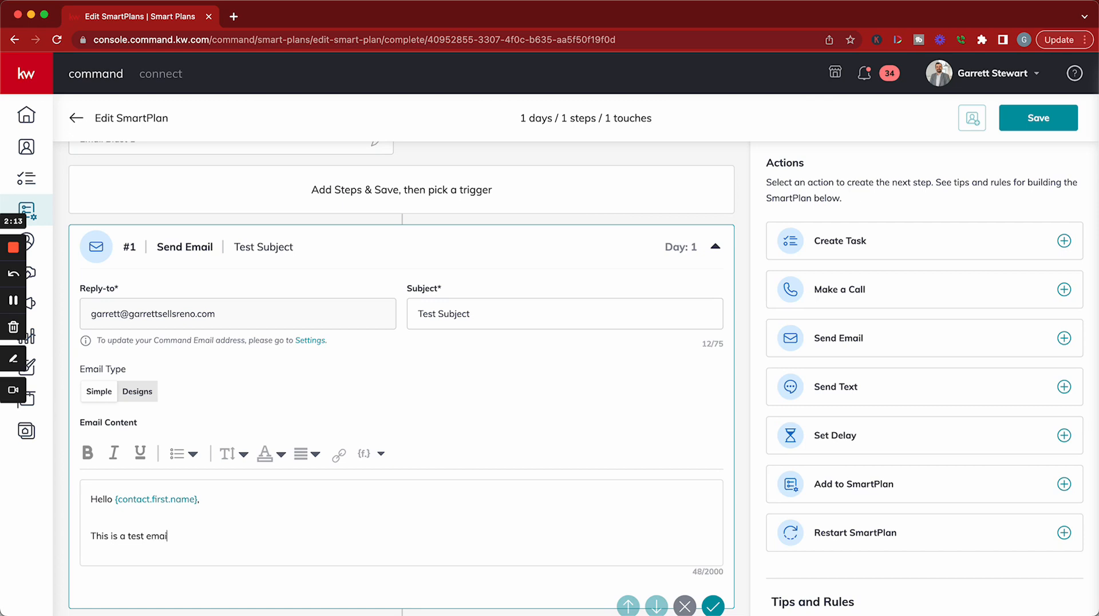
{"action": "type", "text": "l."}
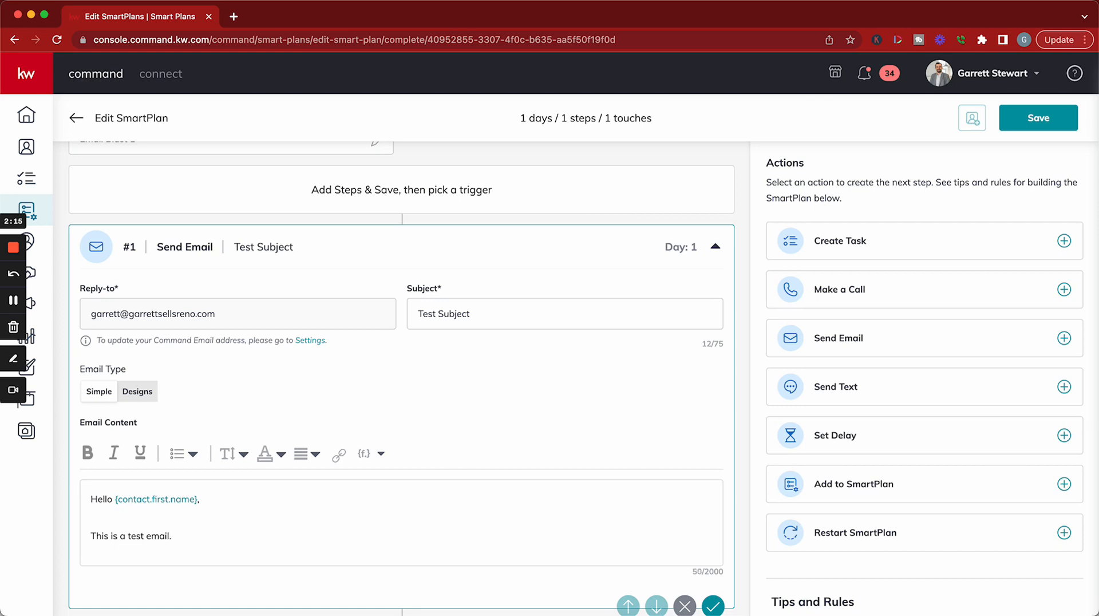
Close the message with 'Have a great day' and the signature 'Garret'.
{"action": "type", "text": "H"}
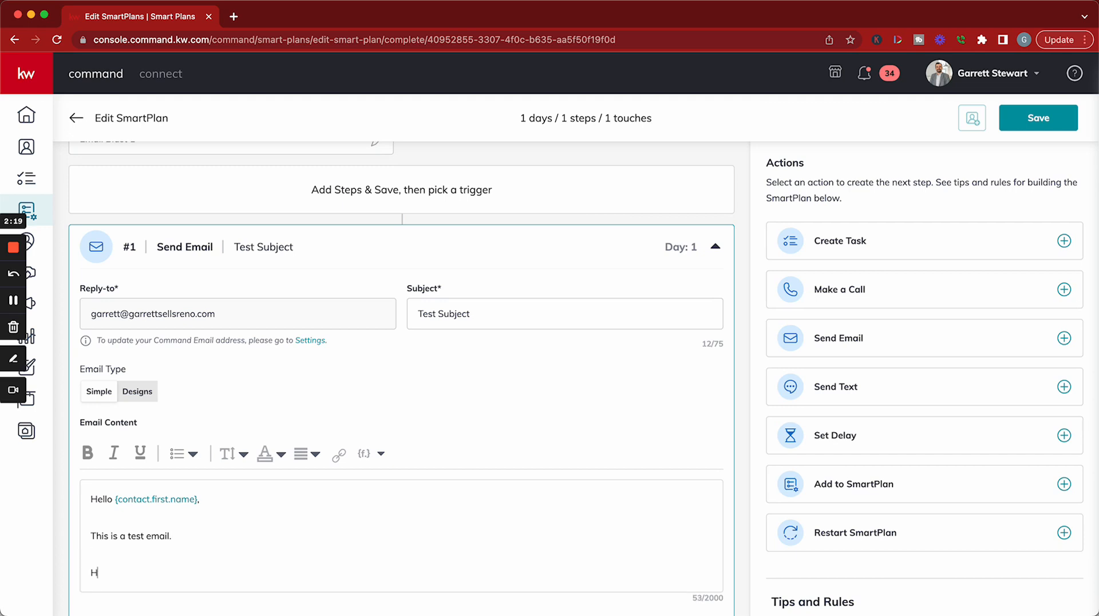
{"action": "type", "text": "ave a great day"}
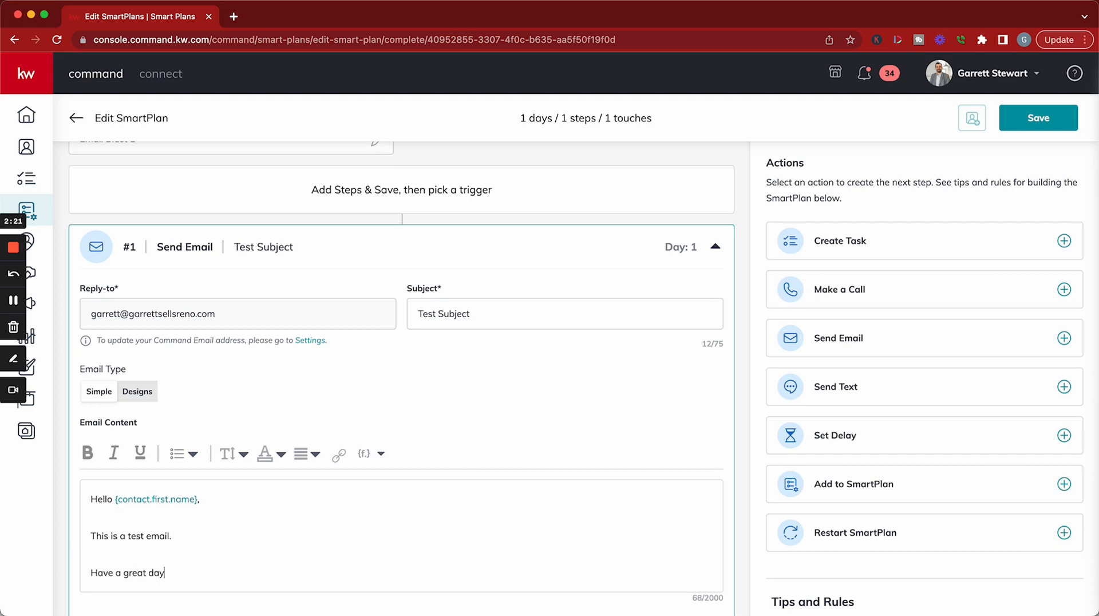
{"action": "type", "text": "Garrett Stewart"}
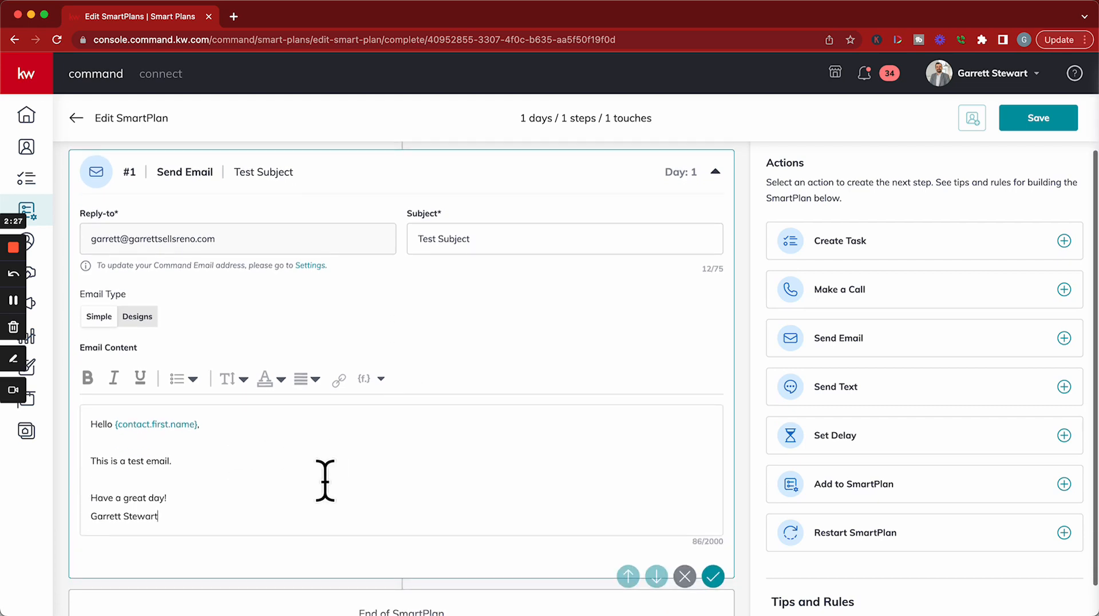
{"action": "mouse_move", "coordinate": [294, 448]}
{"action": "type", "text": "Click H"}
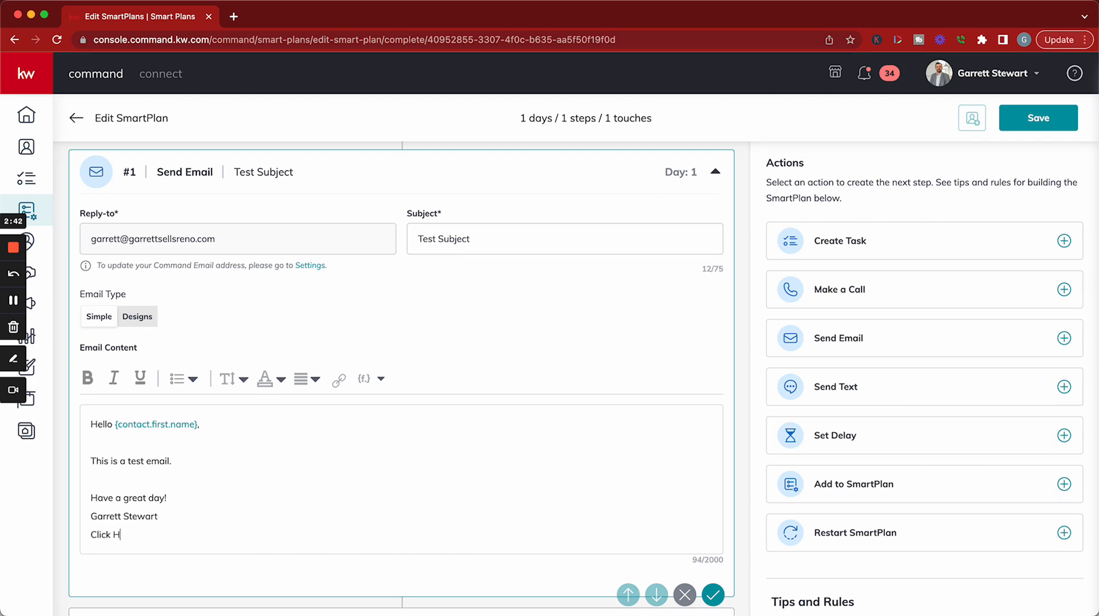
Add 'Click HERE to see my newest listings in Reno, Nevada' and select HERE for linking.
{"action": "type", "text": "ERE to see"}
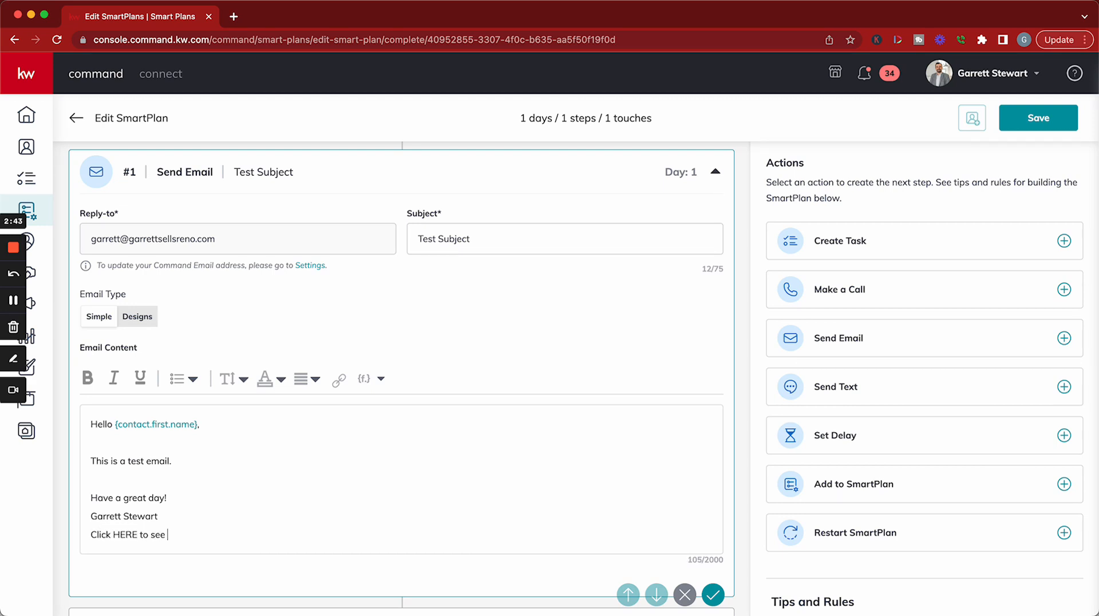
{"action": "type", "text": "my newest li"}
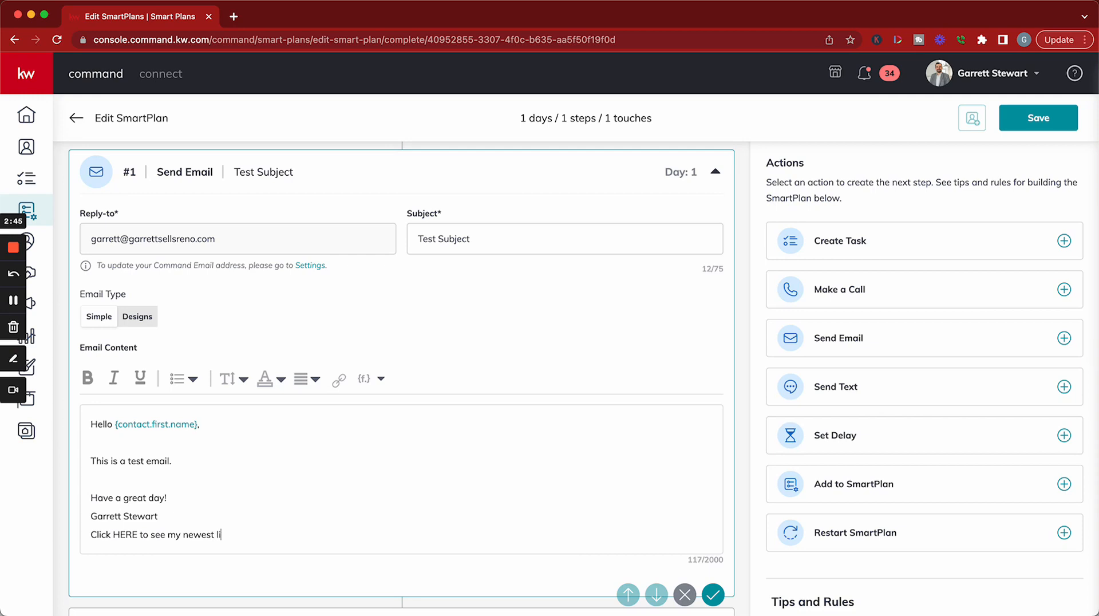
{"action": "type", "text": "stings in Re"}
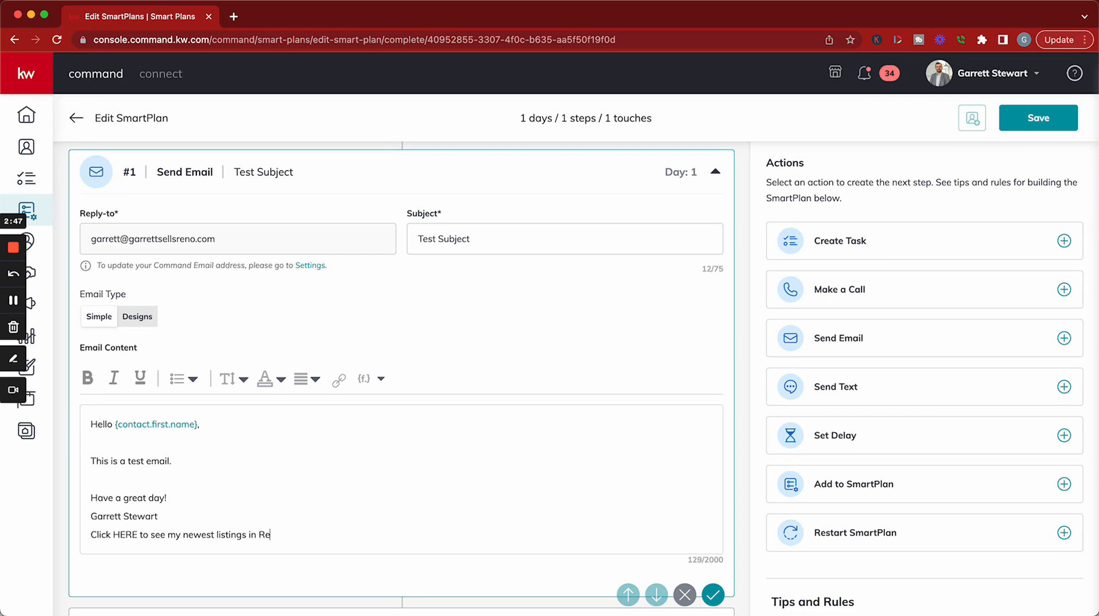
{"action": "type", "text": "no, Nevada"}
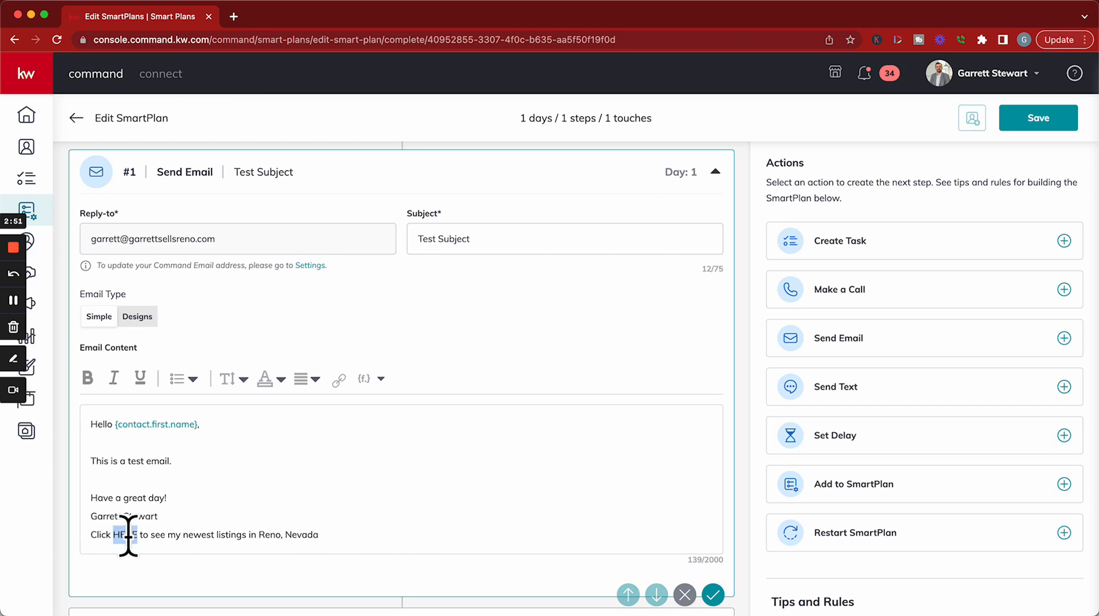
{"action": "double_click", "coordinate": [123, 533]}
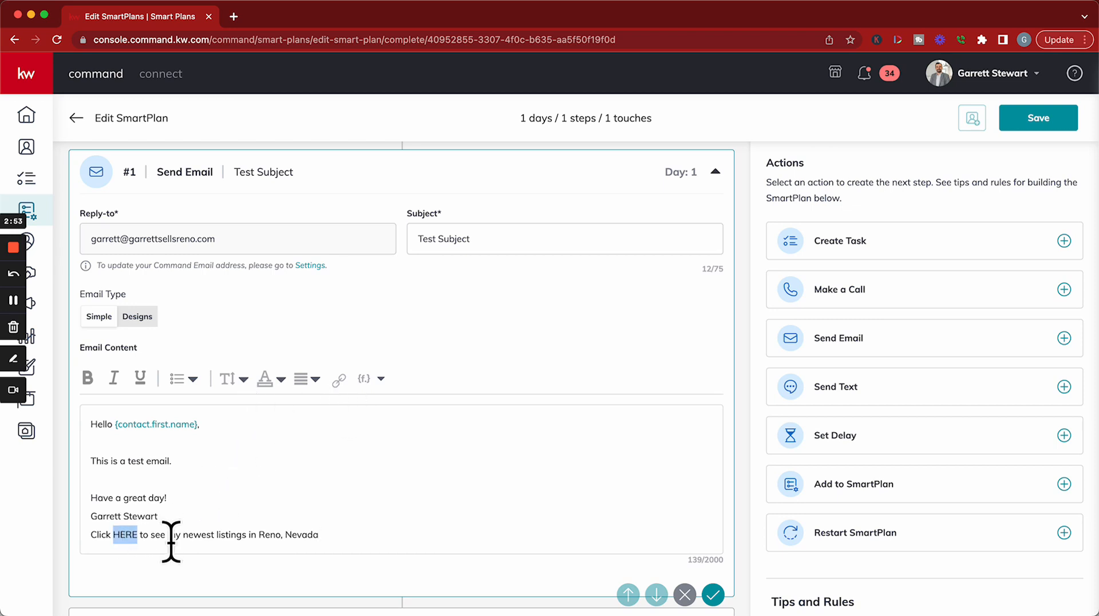
{"action": "left_click", "coordinate": [339, 379]}
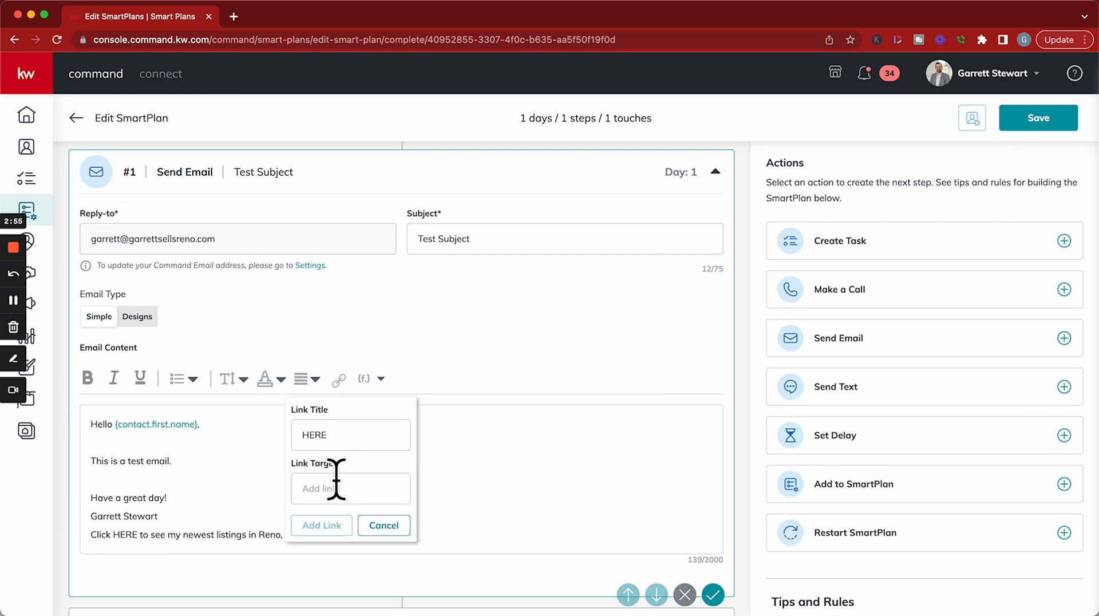
{"action": "left_click", "coordinate": [350, 489]}
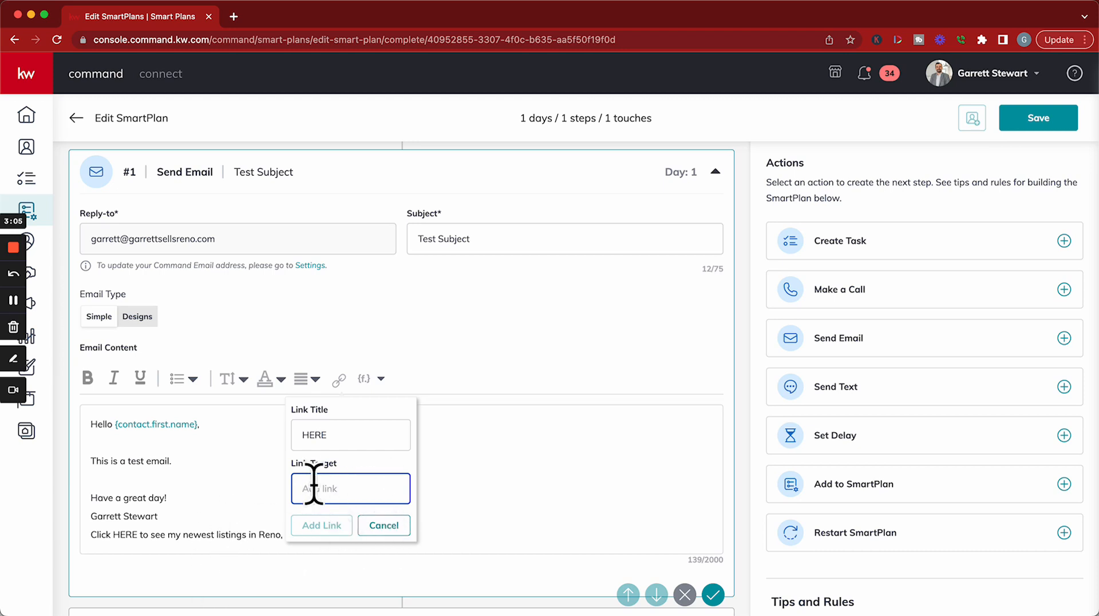
{"action": "left_click", "coordinate": [384, 524]}
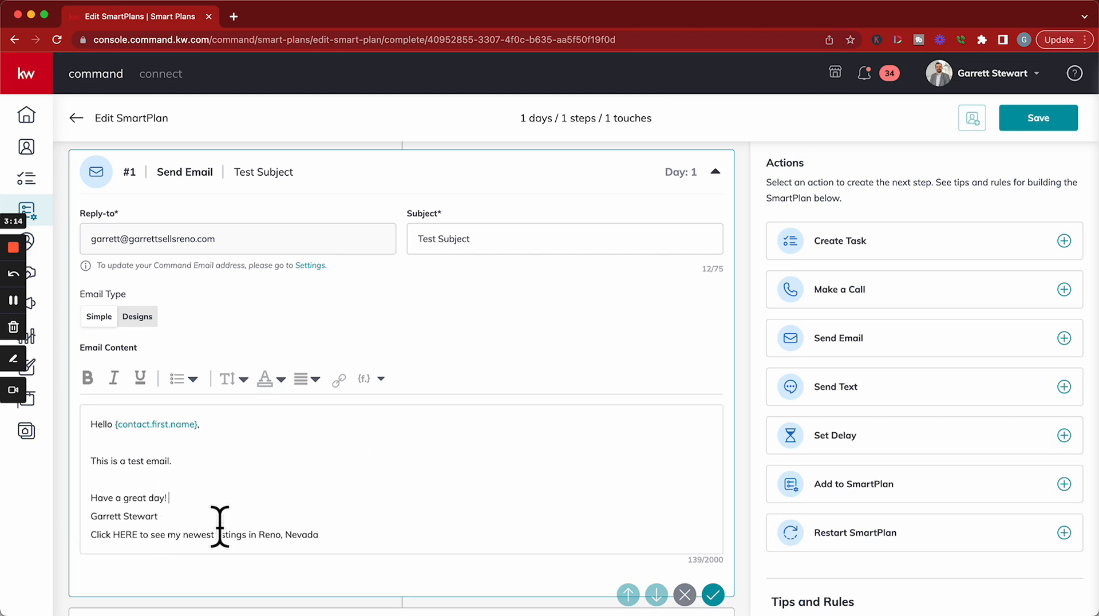
{"action": "mouse_move", "coordinate": [129, 529]}
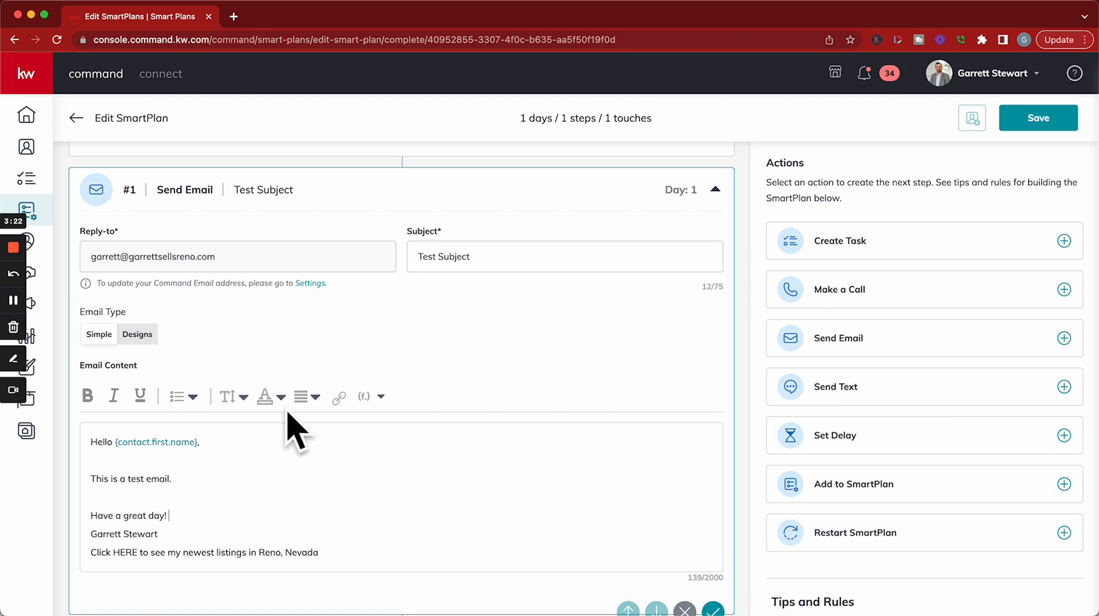
{"action": "mouse_move", "coordinate": [386, 503]}
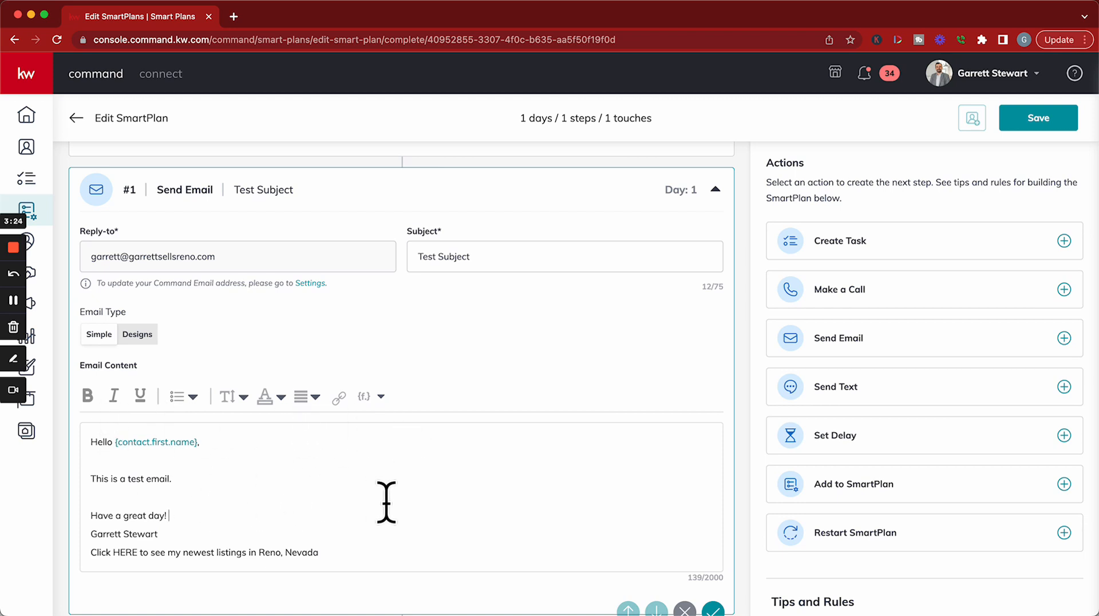
Save the Email Blast 1 SmartPlan with its Send Email step.
{"action": "left_click", "coordinate": [713, 608]}
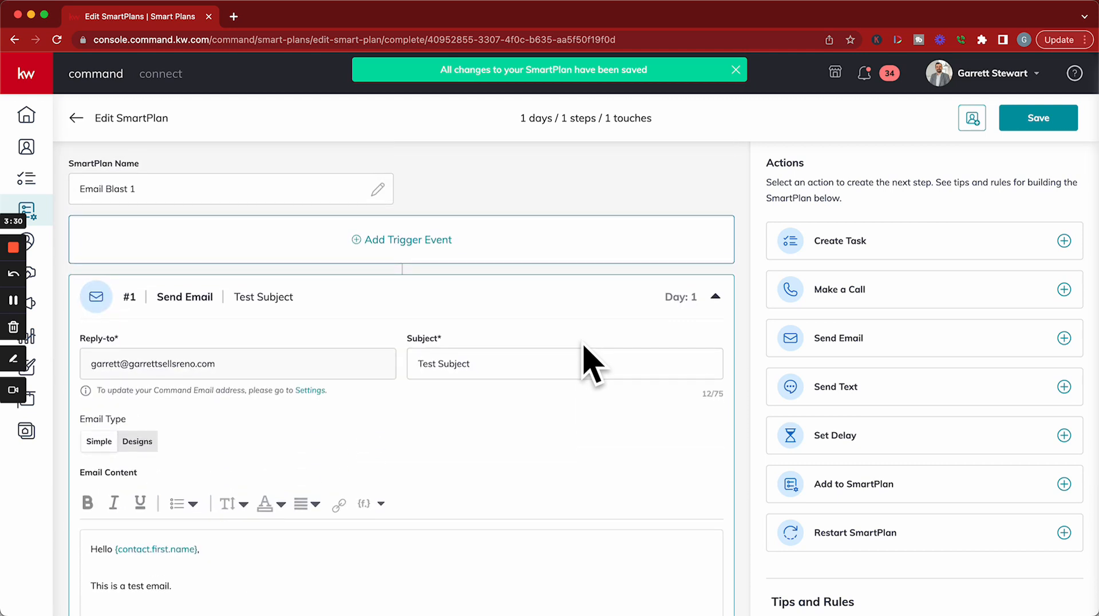
{"action": "mouse_move", "coordinate": [972, 117]}
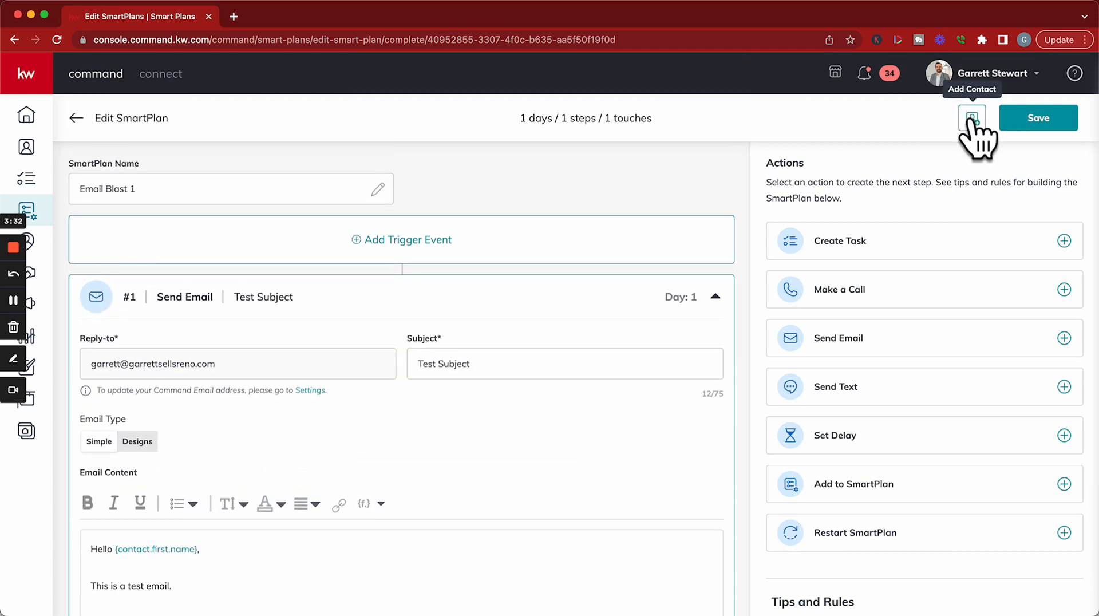
{"action": "mouse_move", "coordinate": [939, 158]}
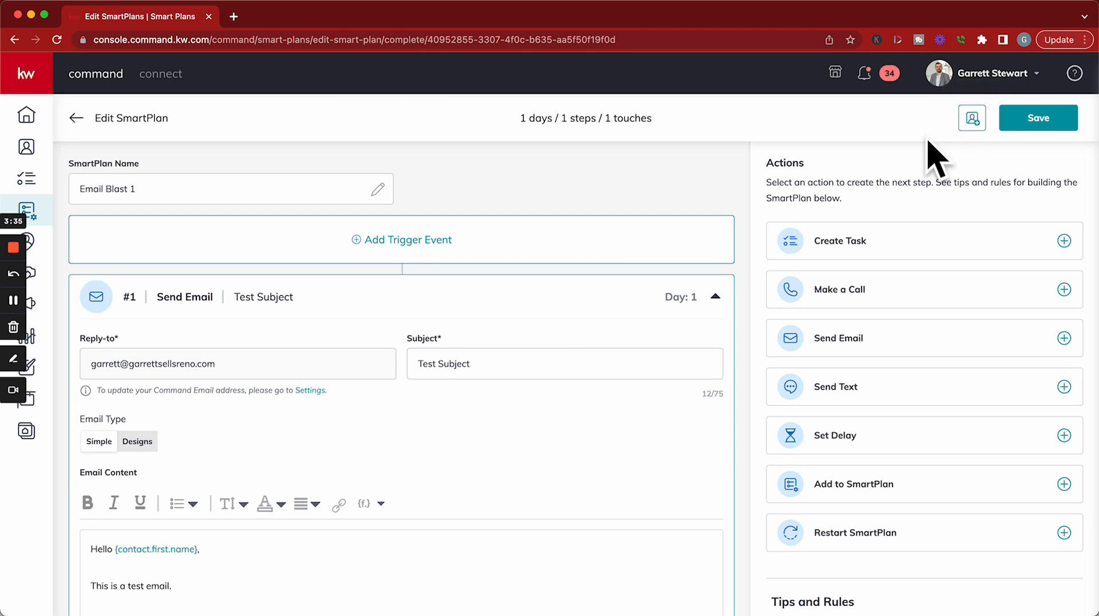
{"action": "mouse_move", "coordinate": [972, 118]}
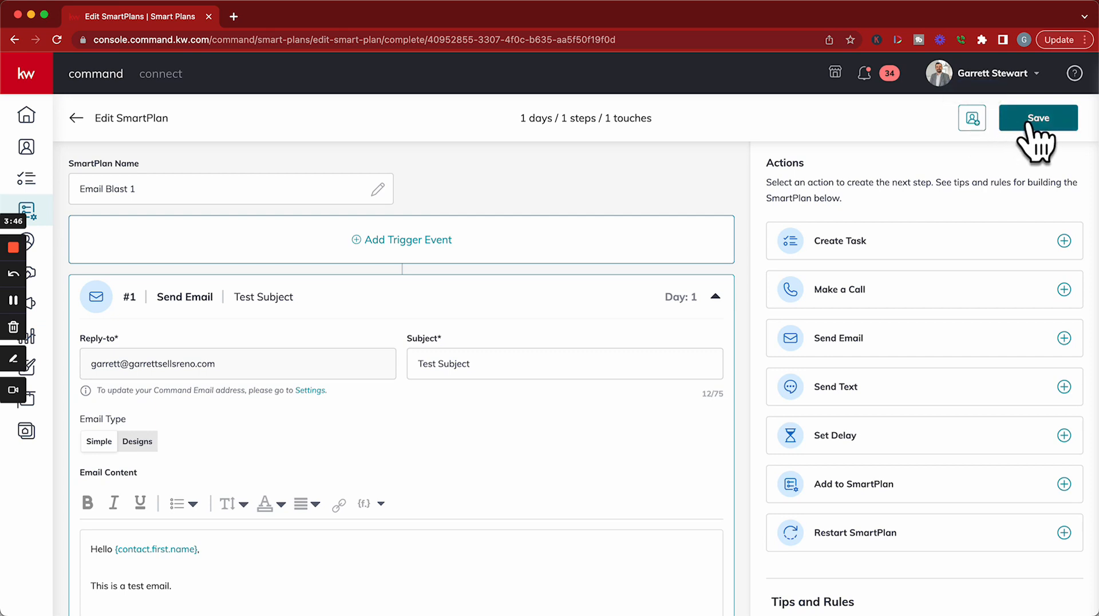
{"action": "left_click", "coordinate": [1037, 117]}
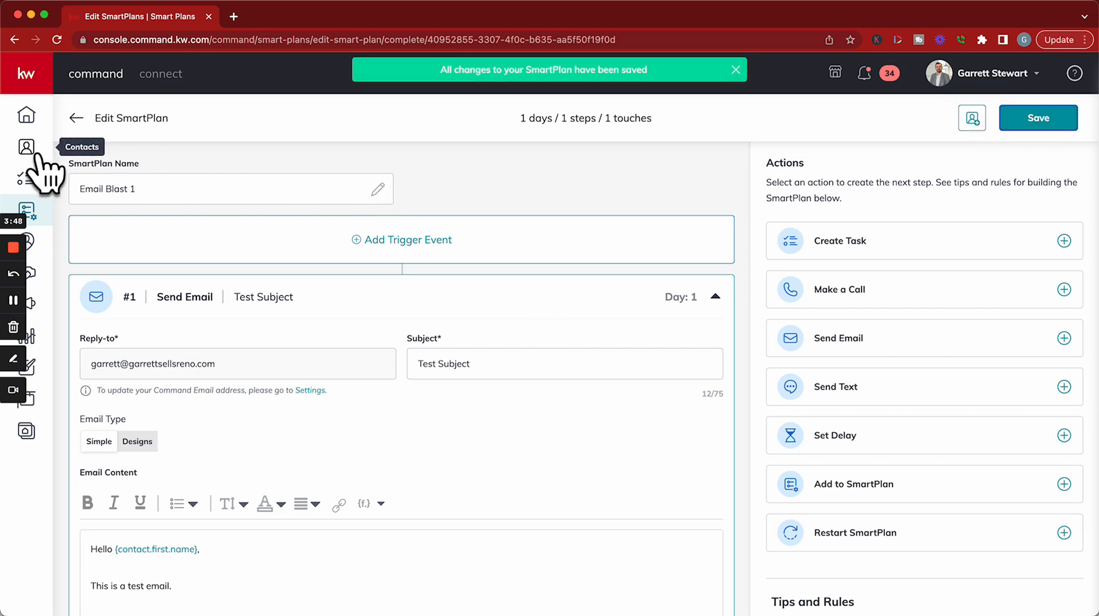
Show the contacts list filtered to the FAKE SmartView and look through its 25 contacts.
{"action": "left_click", "coordinate": [26, 148]}
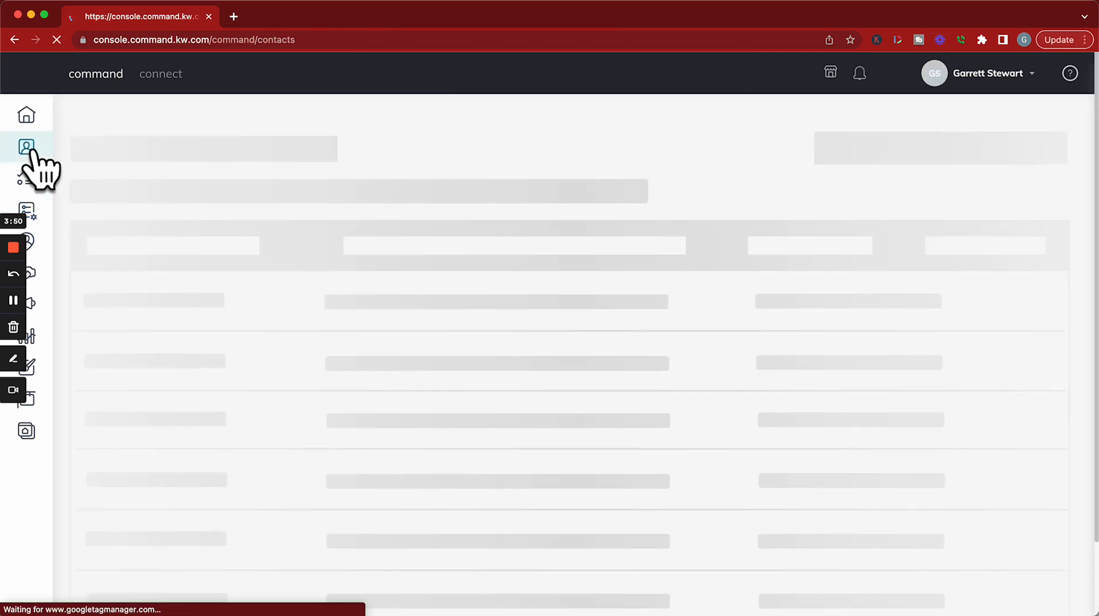
{"action": "left_click", "coordinate": [27, 147]}
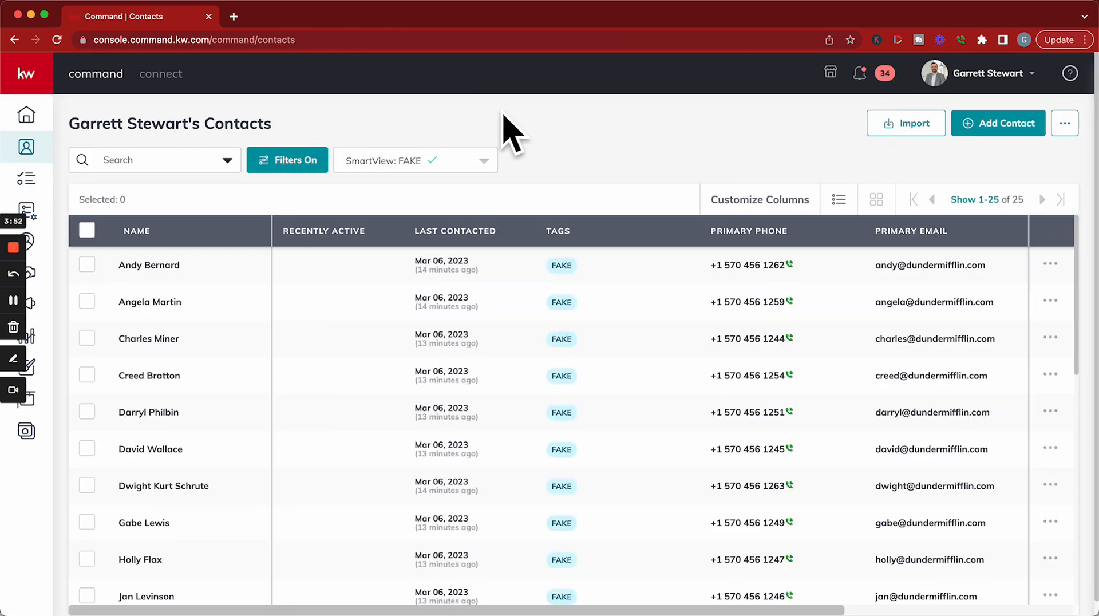
{"action": "mouse_move", "coordinate": [218, 543]}
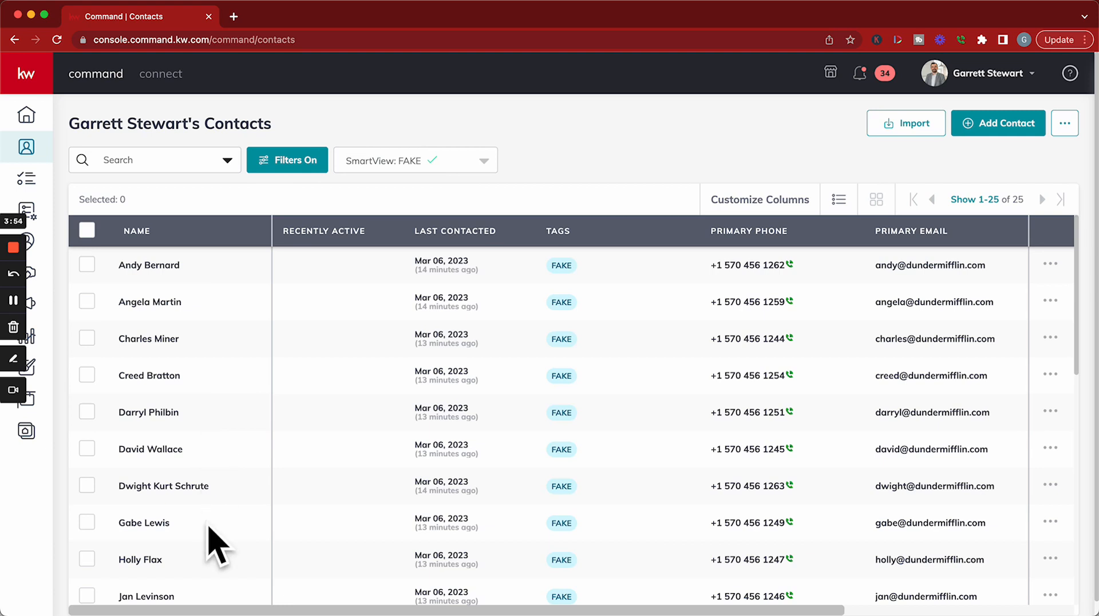
{"action": "scroll", "scroll_direction": "down", "scroll_amount": 3}
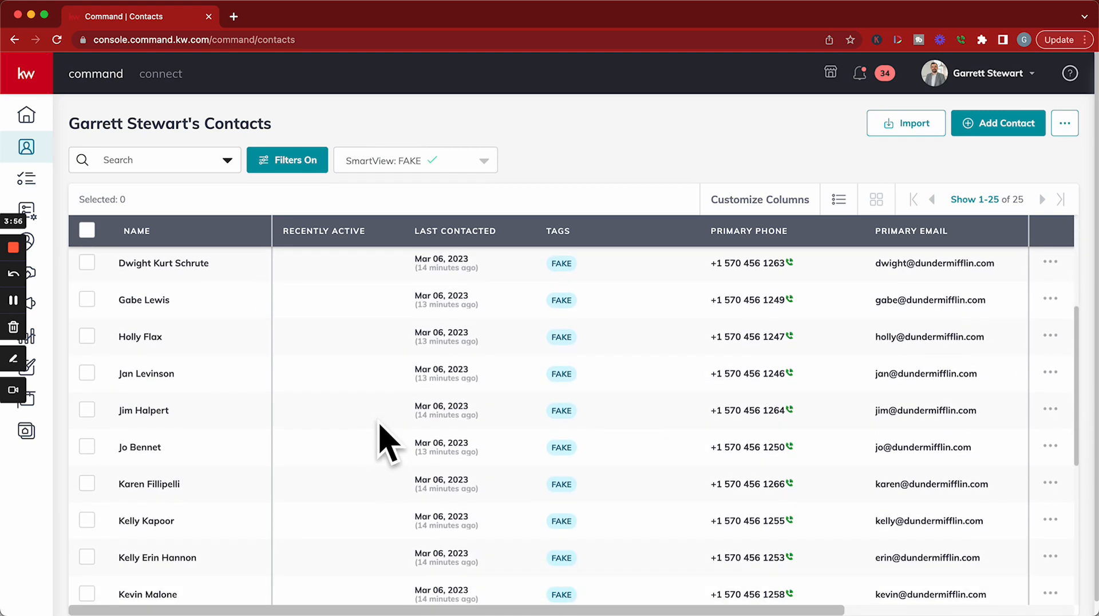
{"action": "scroll", "scroll_direction": "up", "scroll_amount": 3}
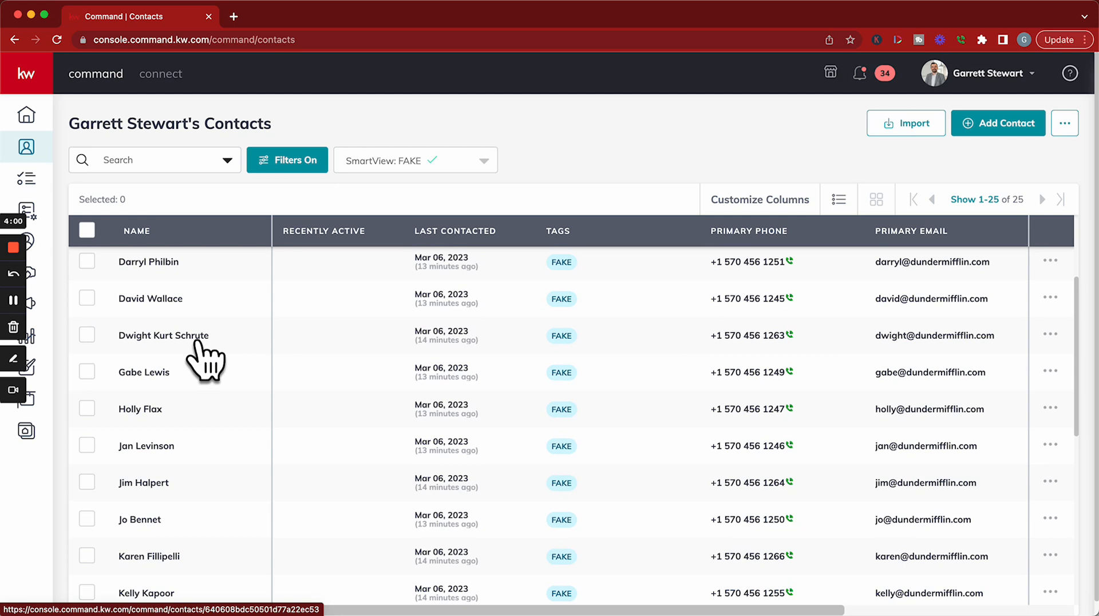
{"action": "mouse_move", "coordinate": [211, 367]}
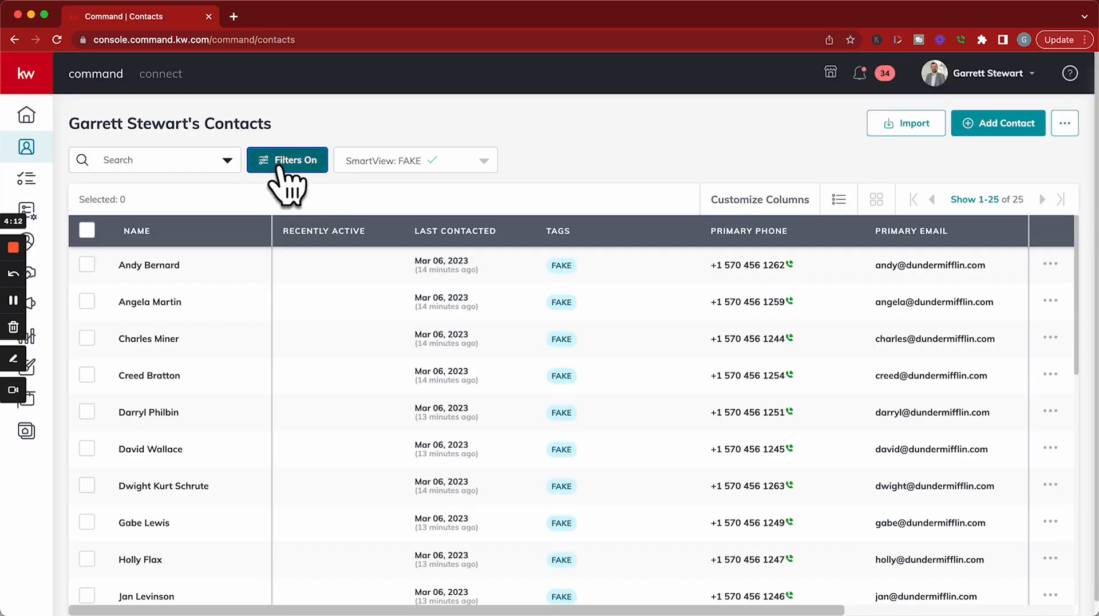
{"action": "mouse_move", "coordinate": [522, 336]}
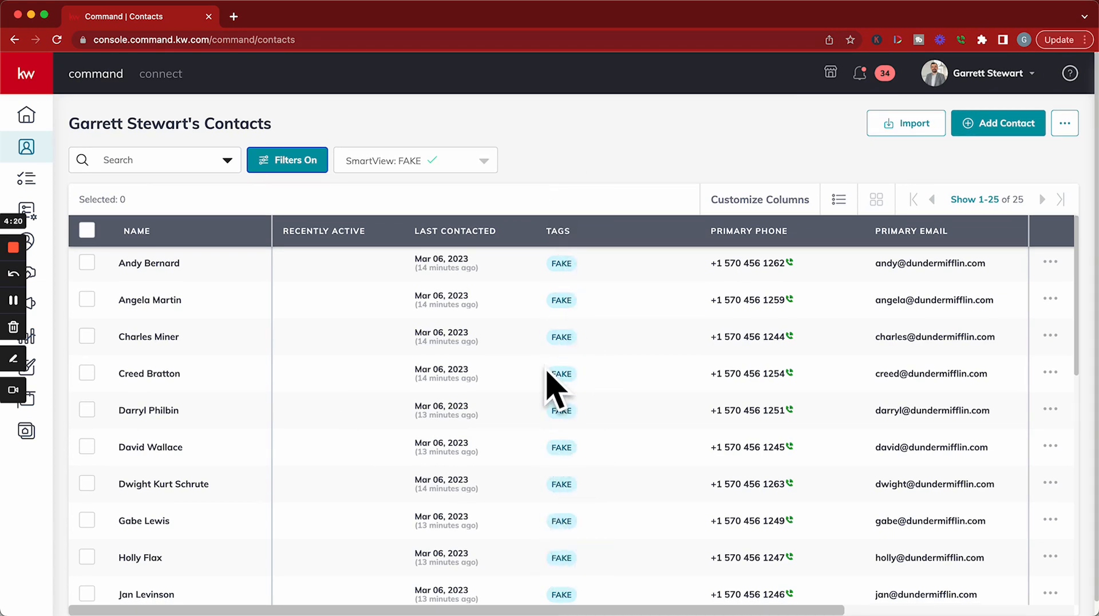
{"action": "mouse_move", "coordinate": [307, 452]}
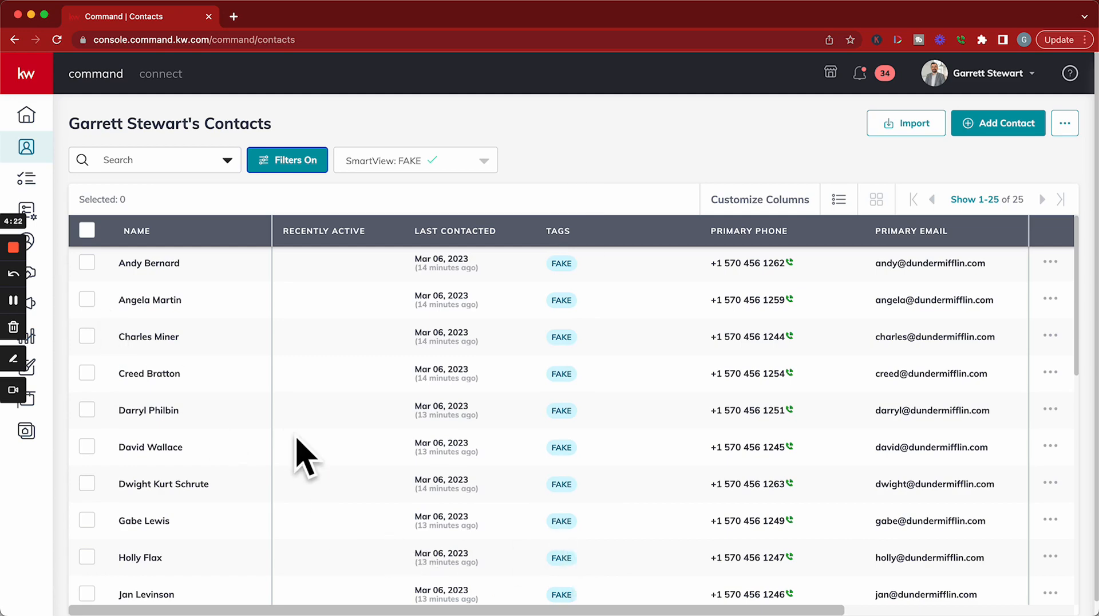
{"action": "scroll", "scroll_direction": "down", "scroll_amount": 3}
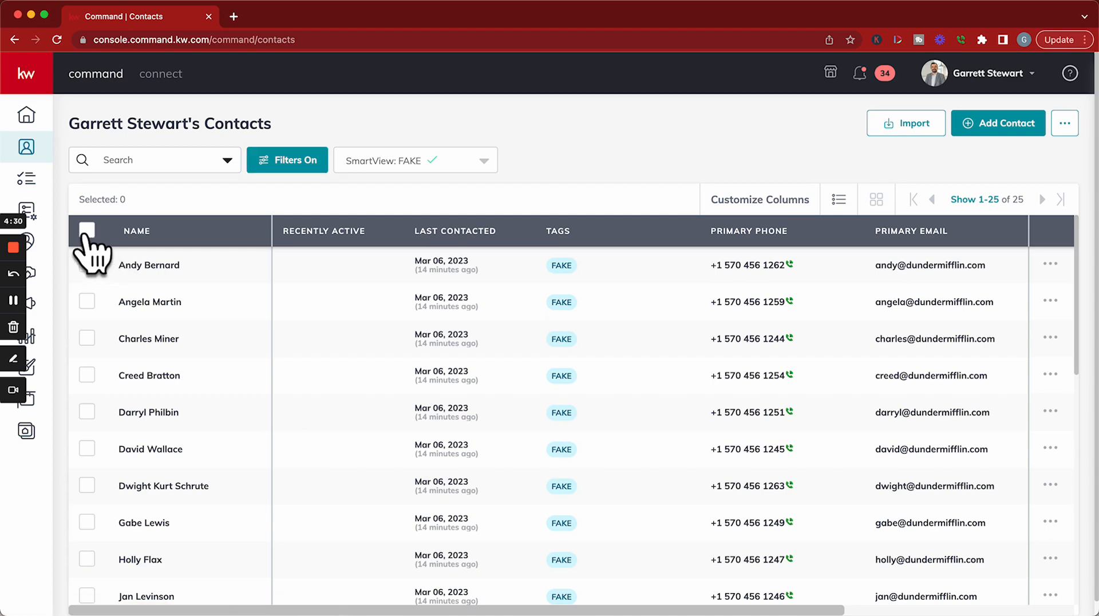
Select all FAKE contacts except two, leaving 23, and show the bulk actions menu.
{"action": "left_click", "coordinate": [87, 230]}
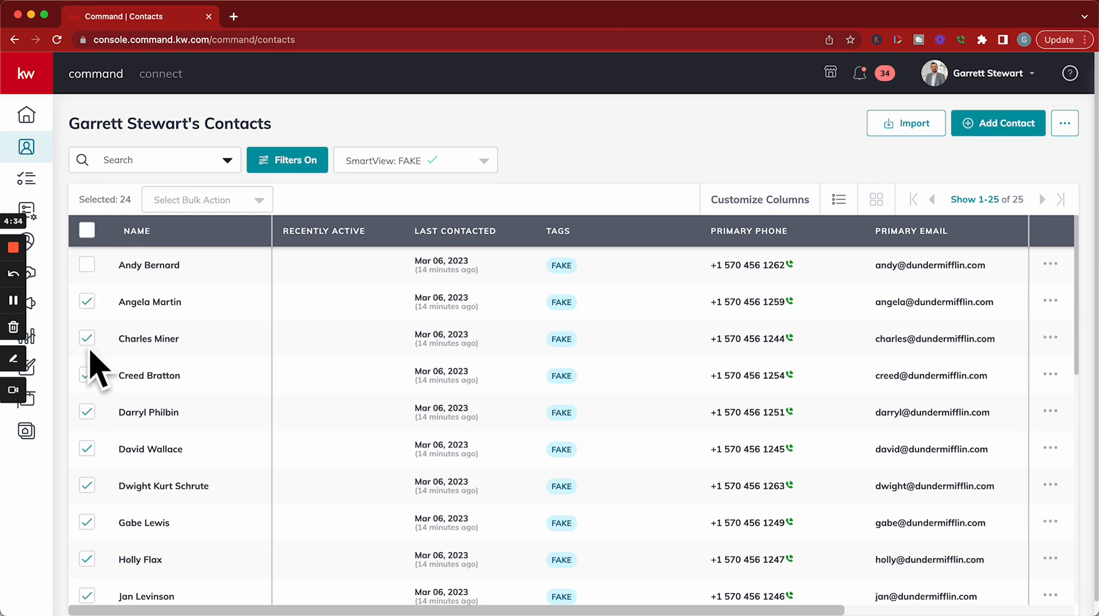
{"action": "left_click", "coordinate": [86, 338]}
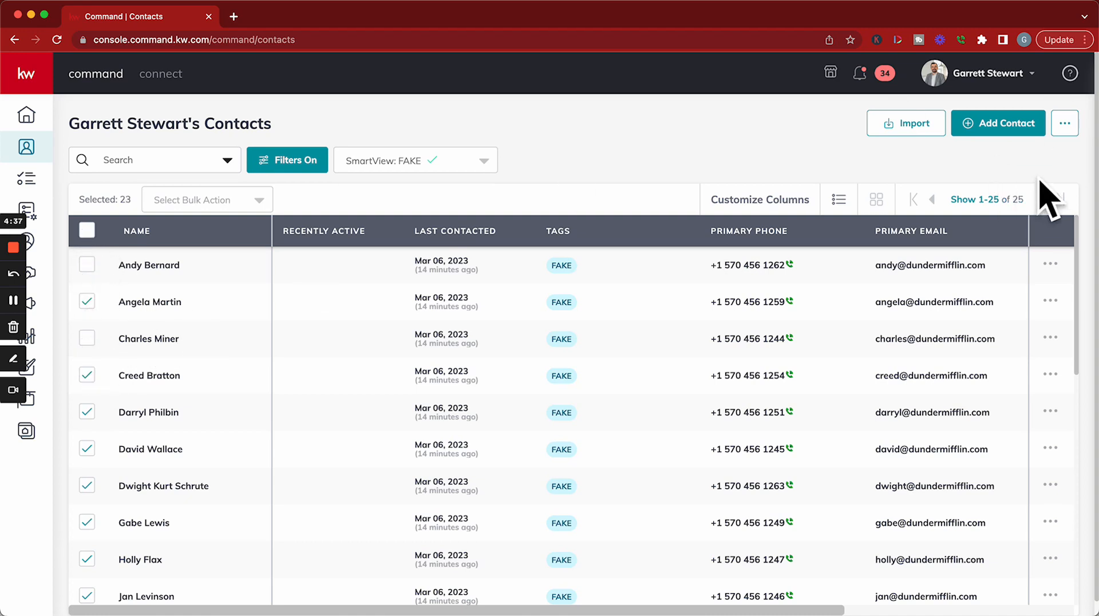
{"action": "left_click", "coordinate": [987, 199]}
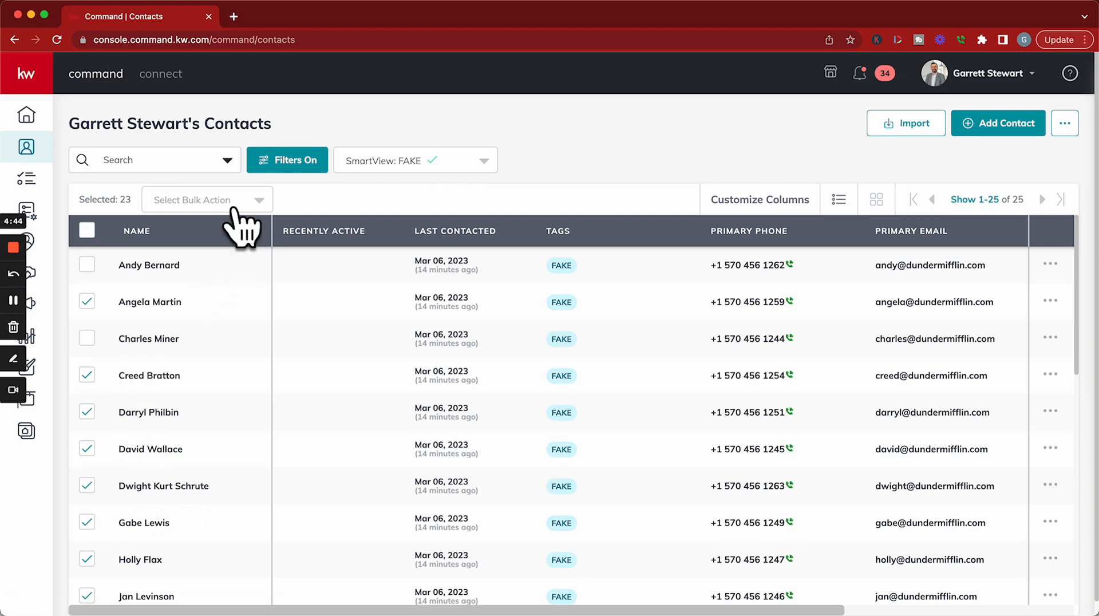
{"action": "left_click", "coordinate": [204, 200]}
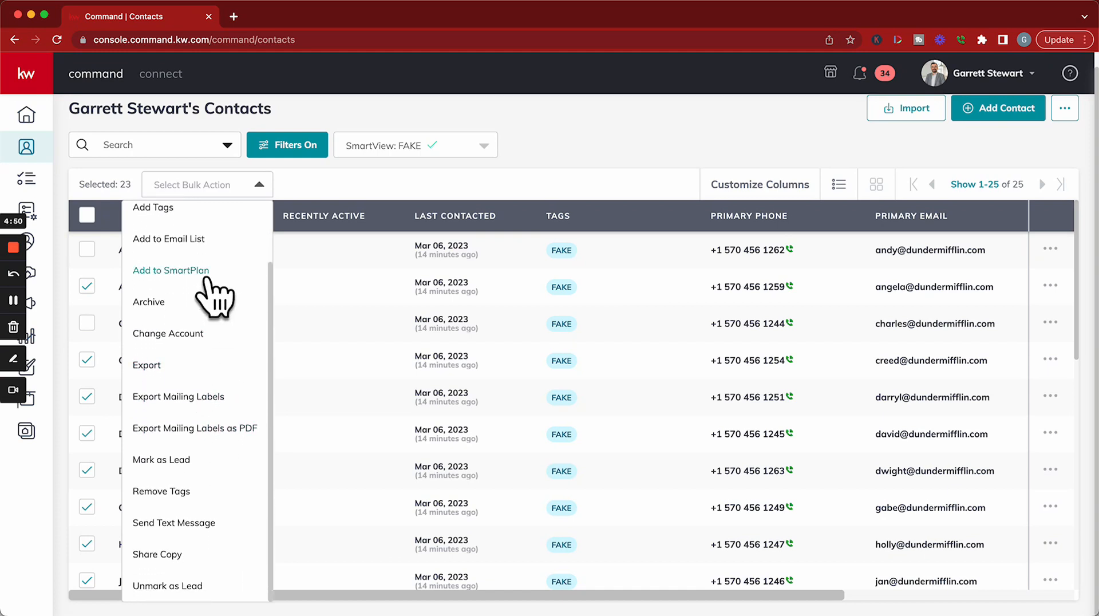
{"action": "mouse_move", "coordinate": [188, 523]}
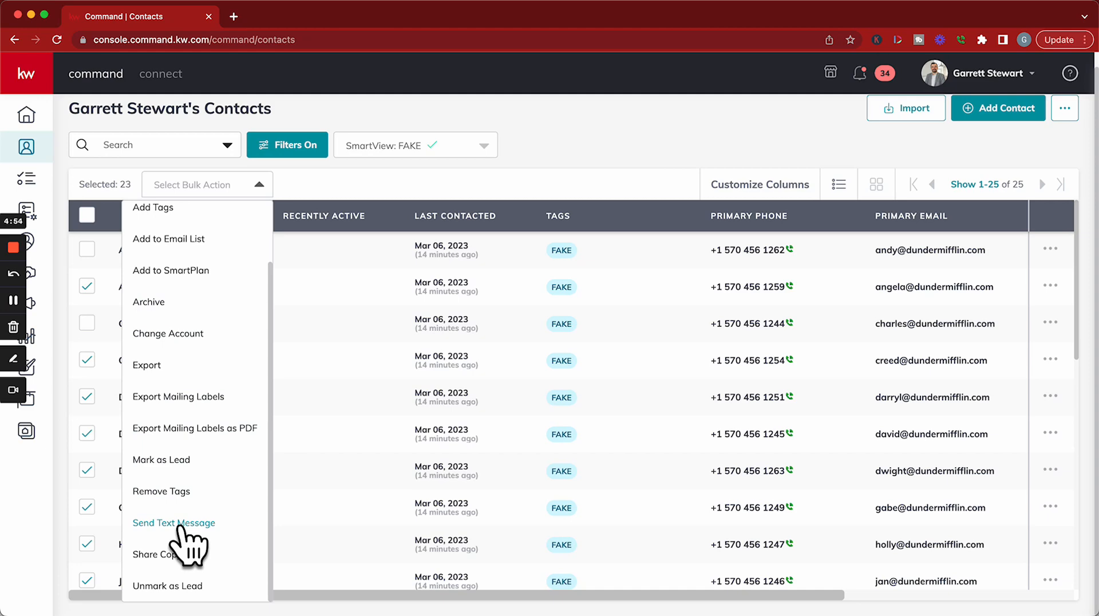
{"action": "mouse_move", "coordinate": [170, 270]}
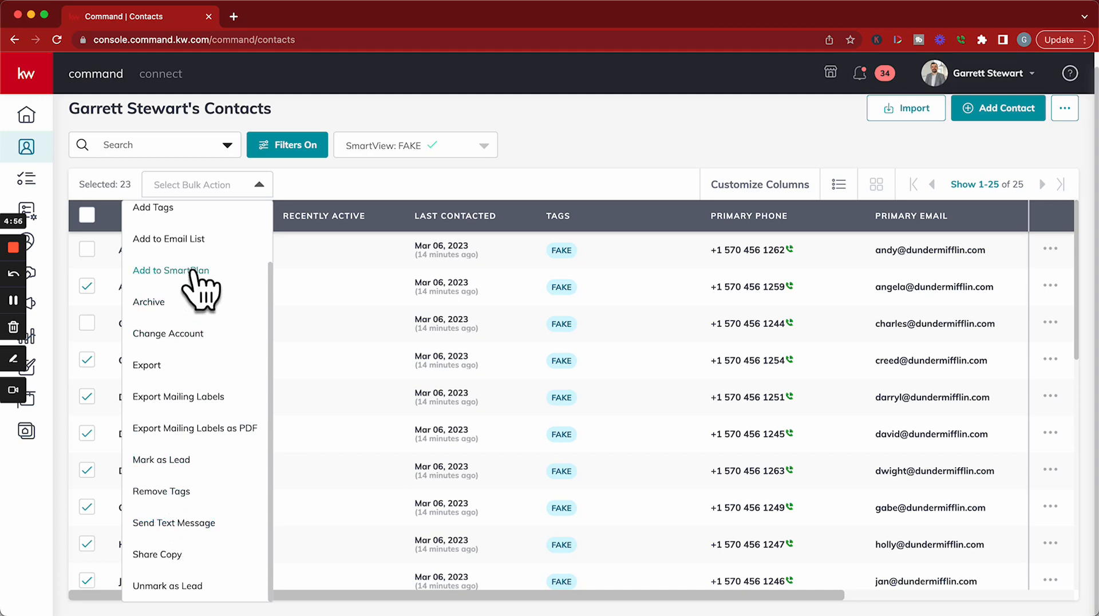
{"action": "left_click", "coordinate": [170, 271]}
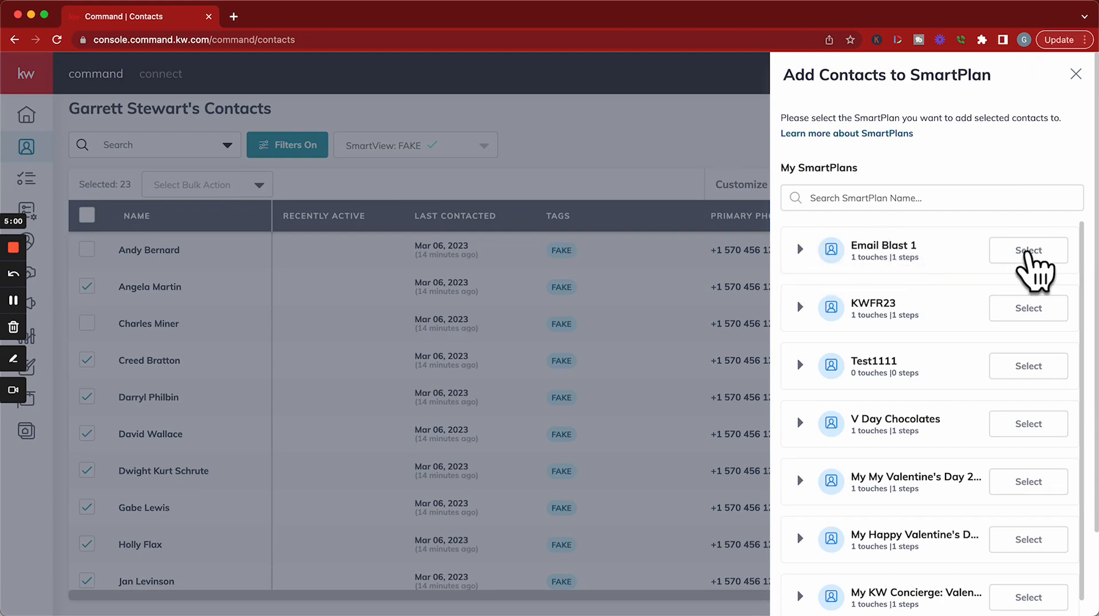
{"action": "left_click", "coordinate": [1028, 251]}
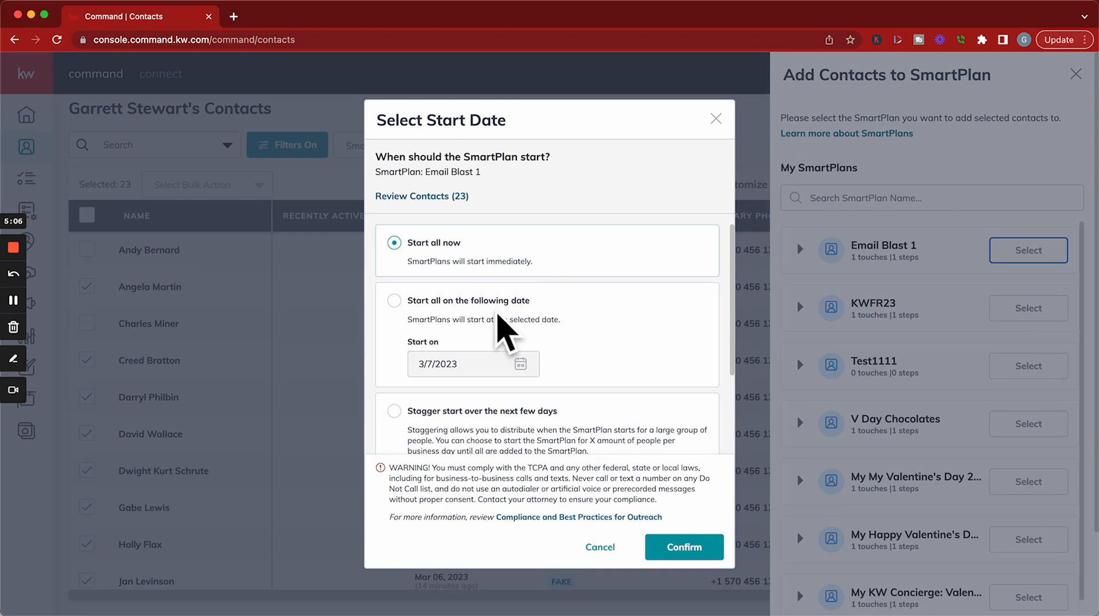
{"action": "scroll", "scroll_direction": "down", "scroll_amount": 3}
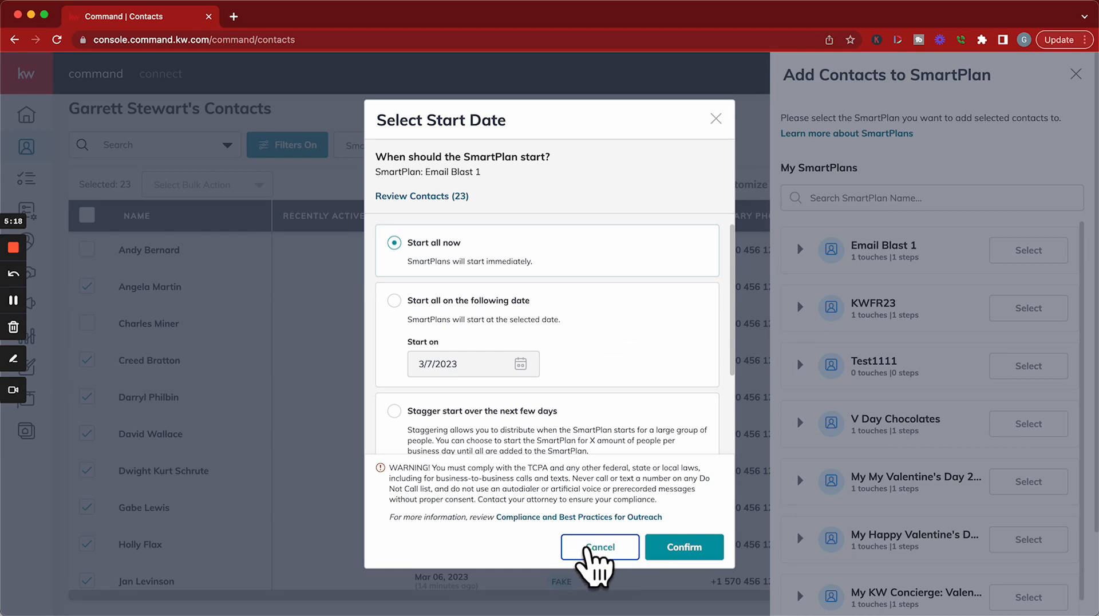
{"action": "left_click", "coordinate": [599, 546]}
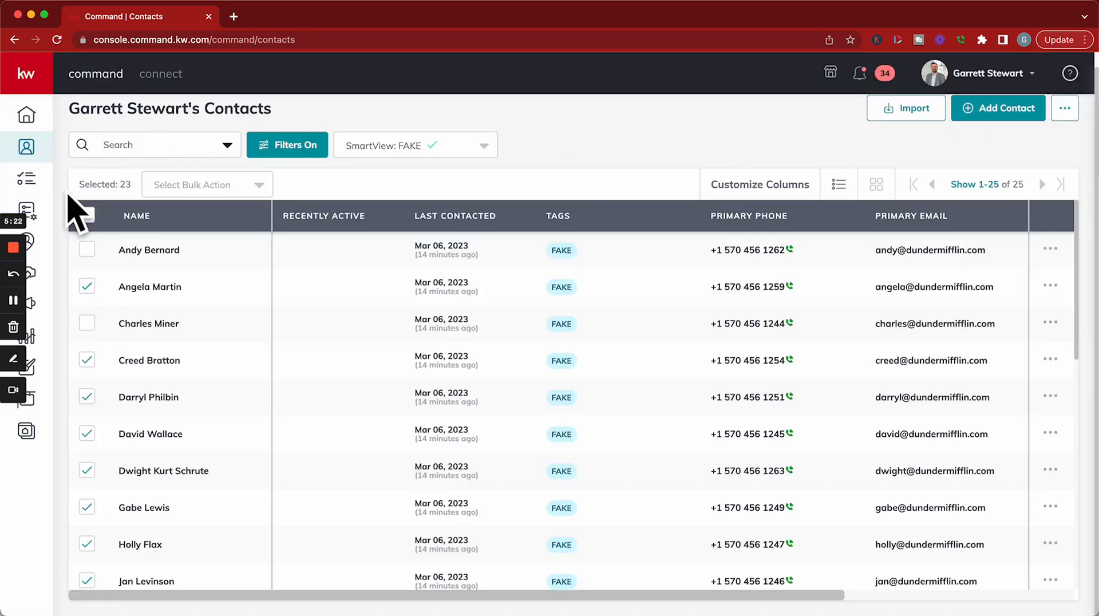
{"action": "mouse_move", "coordinate": [27, 214]}
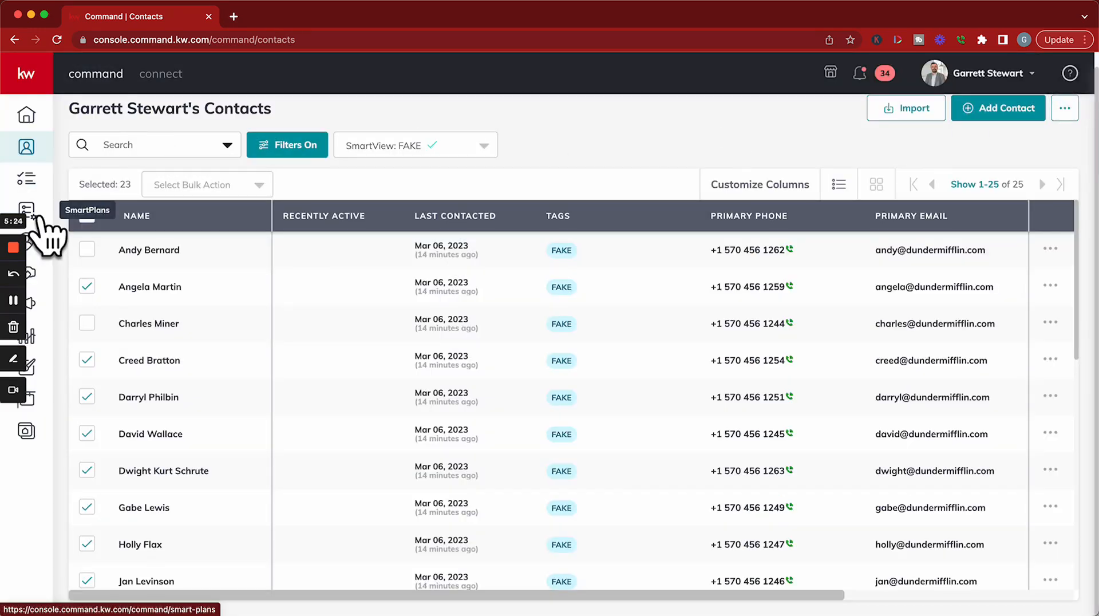
Reopen Email Blast 1 in the SmartPlan editor and review its Send Email message.
{"action": "left_click", "coordinate": [26, 212]}
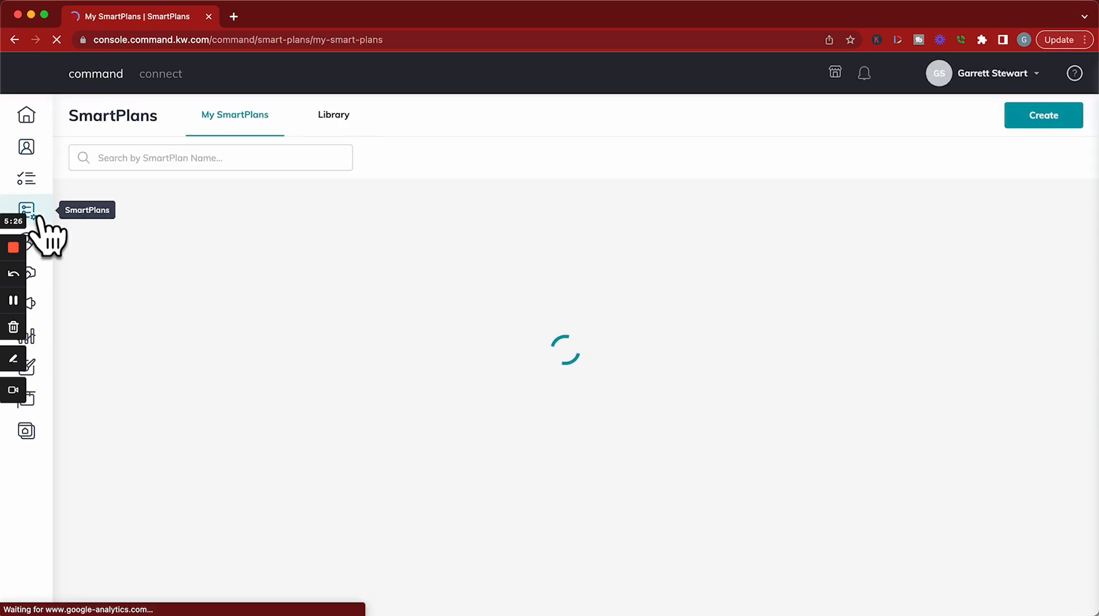
{"action": "left_click", "coordinate": [26, 211]}
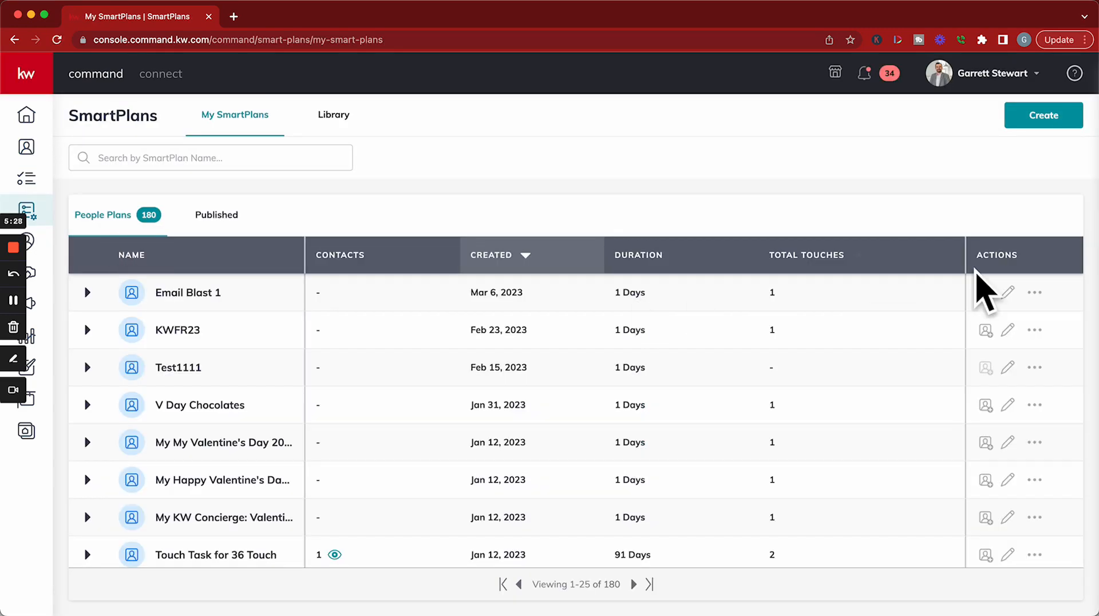
{"action": "left_click", "coordinate": [1008, 292]}
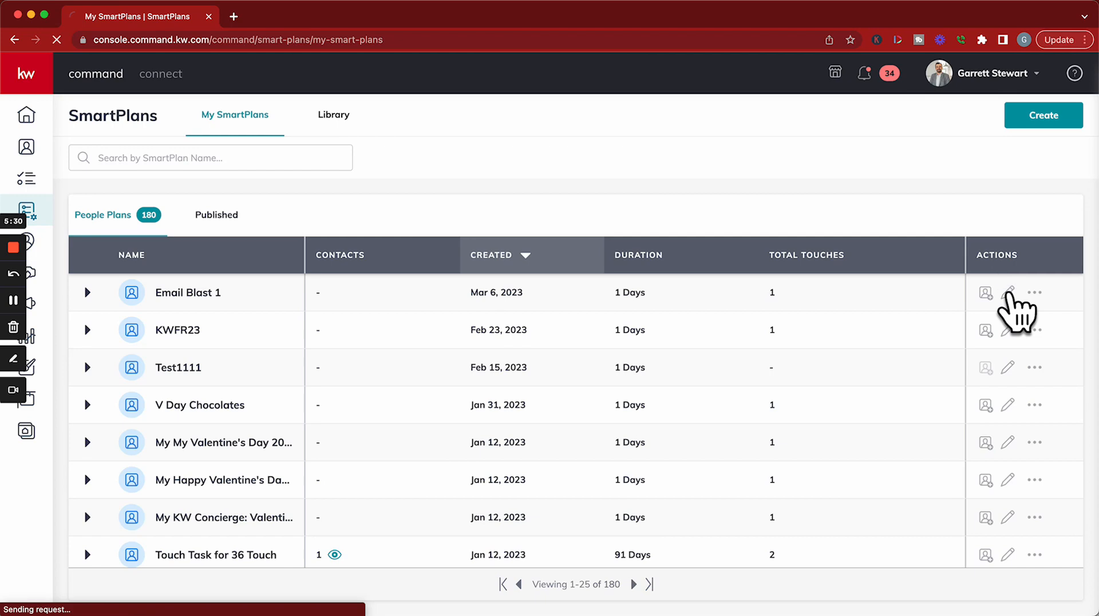
{"action": "left_click", "coordinate": [1008, 291]}
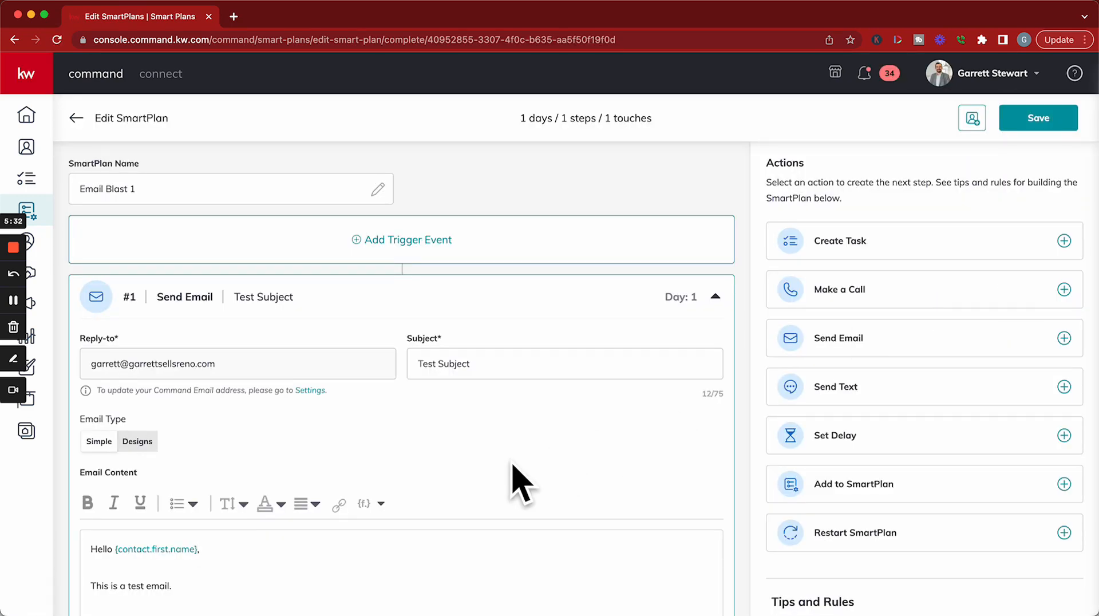
{"action": "scroll", "scroll_direction": "down", "scroll_amount": 3}
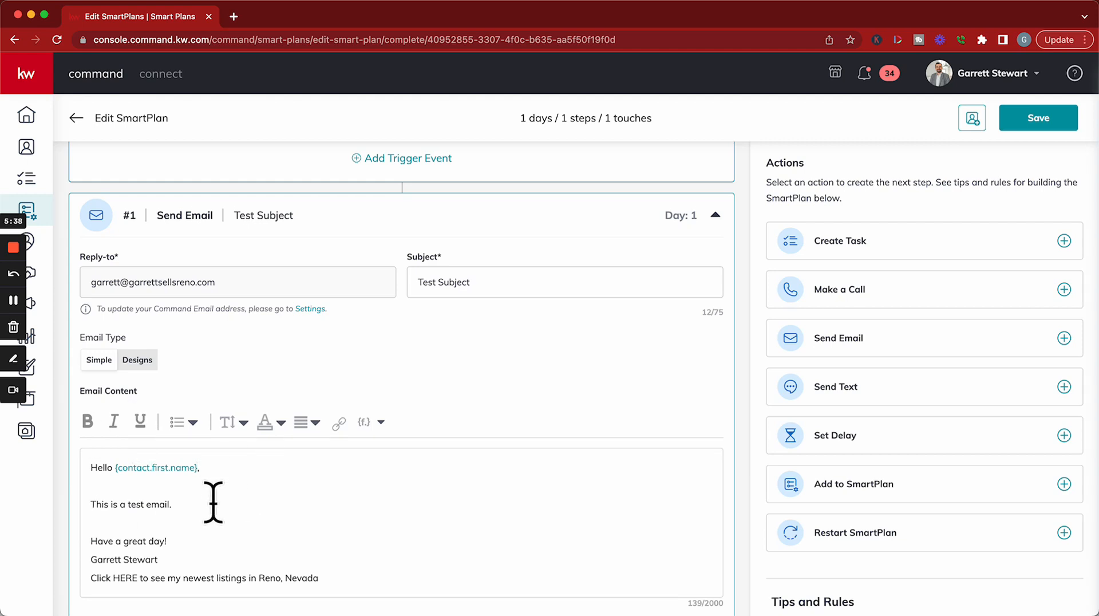
{"action": "mouse_move", "coordinate": [704, 337]}
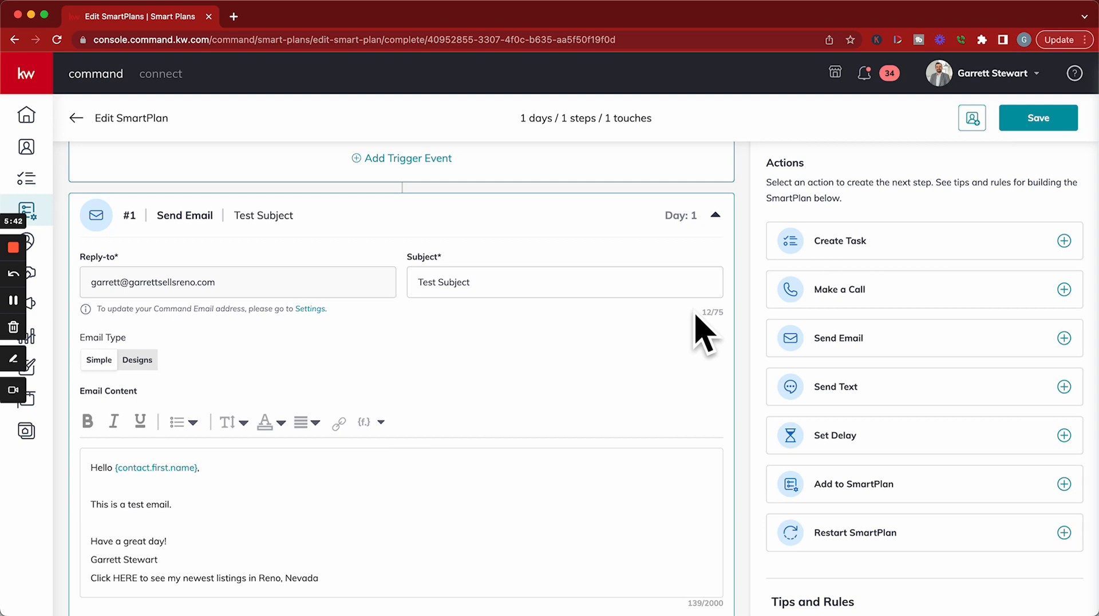
{"action": "mouse_move", "coordinate": [473, 371]}
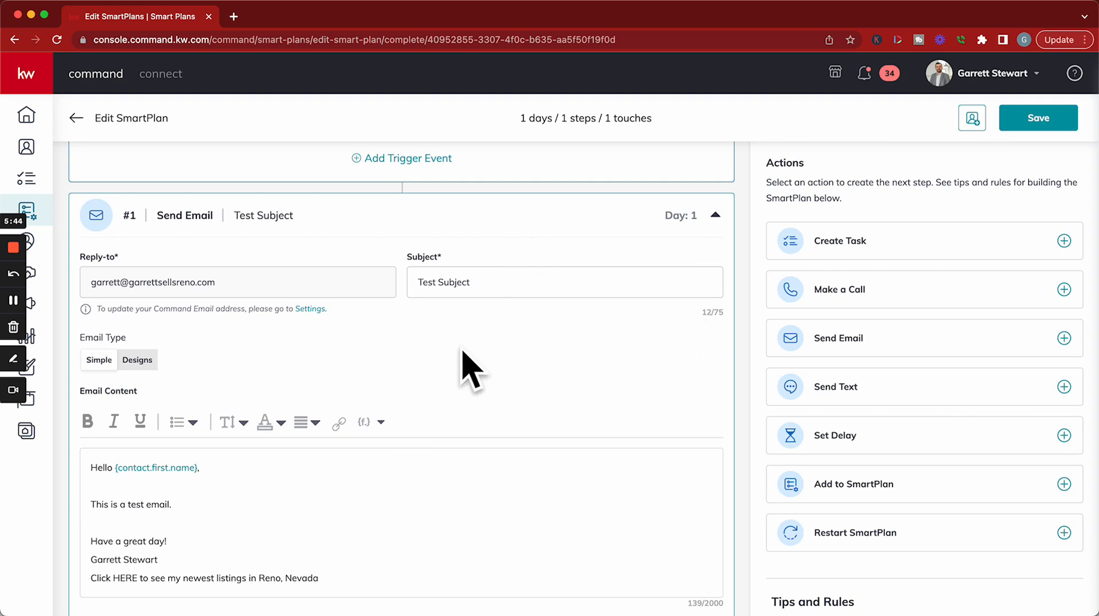
{"action": "mouse_move", "coordinate": [406, 410]}
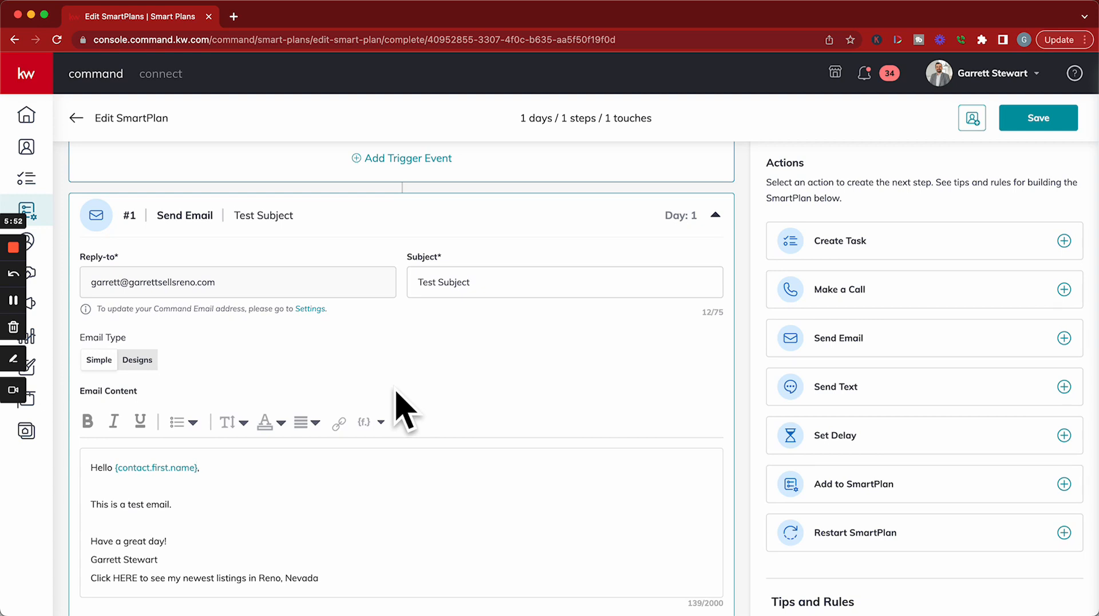
{"action": "mouse_move", "coordinate": [339, 312]}
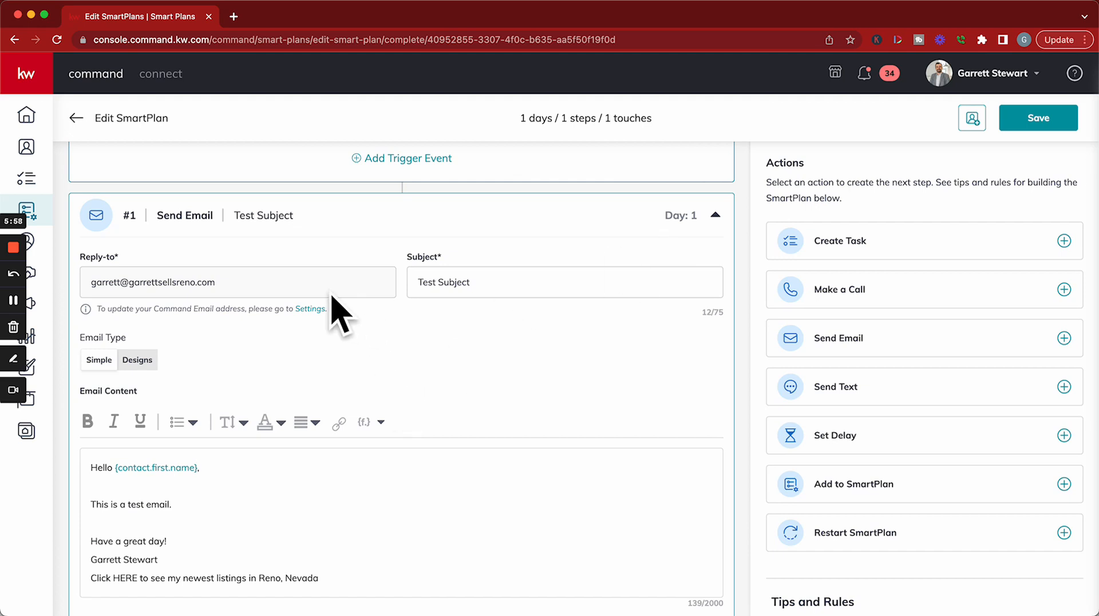
{"action": "mouse_move", "coordinate": [231, 308]}
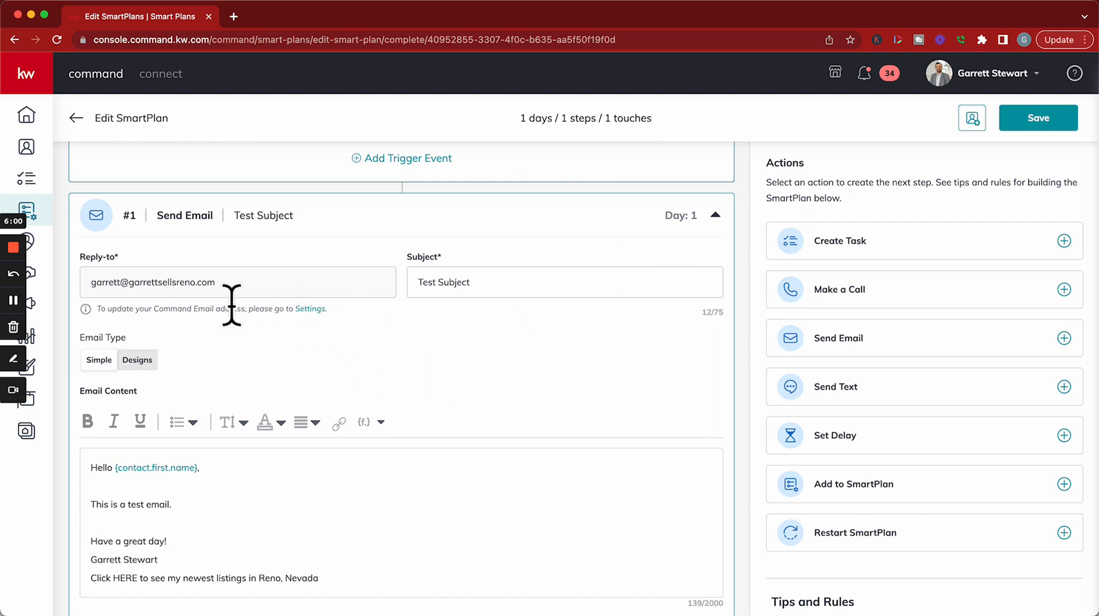
{"action": "mouse_move", "coordinate": [291, 39]}
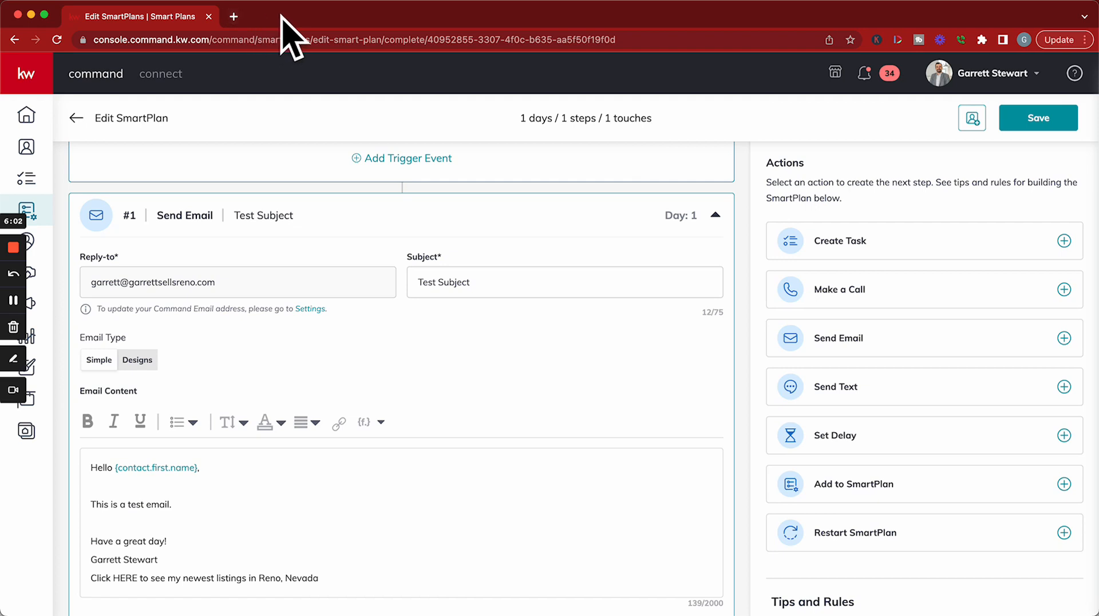
Visit commandconsult.com in a new browser tab and go to its Videos trainings page.
{"action": "left_click", "coordinate": [233, 16]}
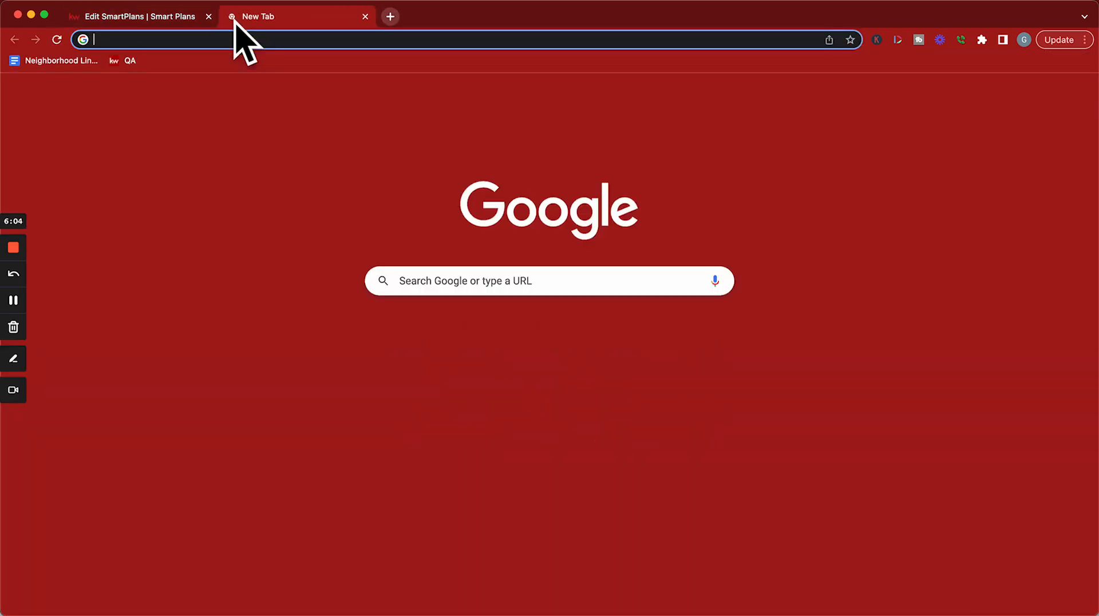
{"action": "type", "text": "commandconsult.com"}
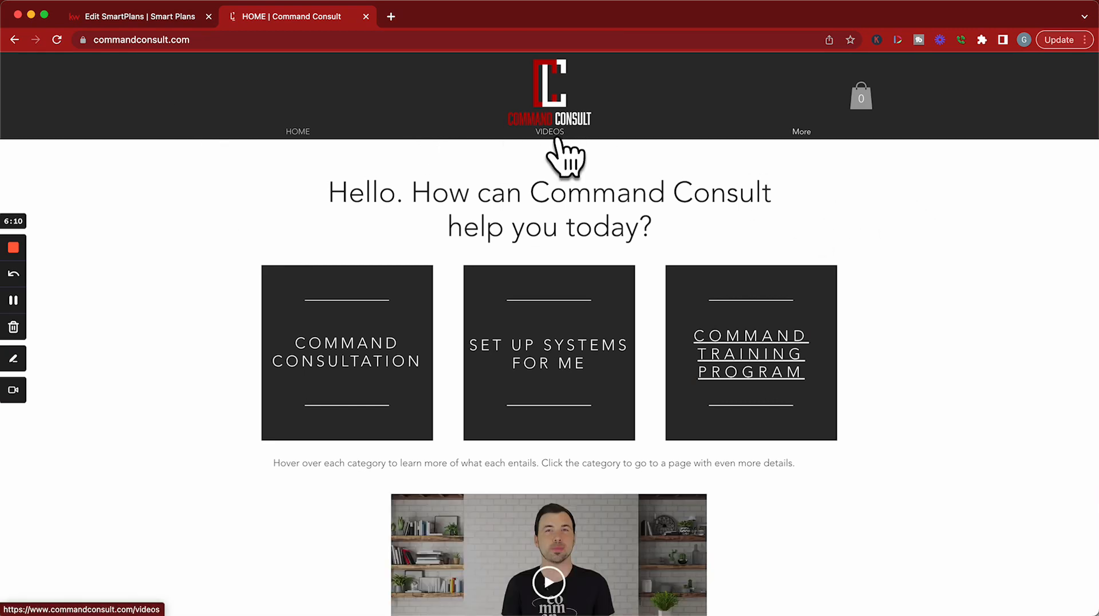
{"action": "left_click", "coordinate": [549, 132]}
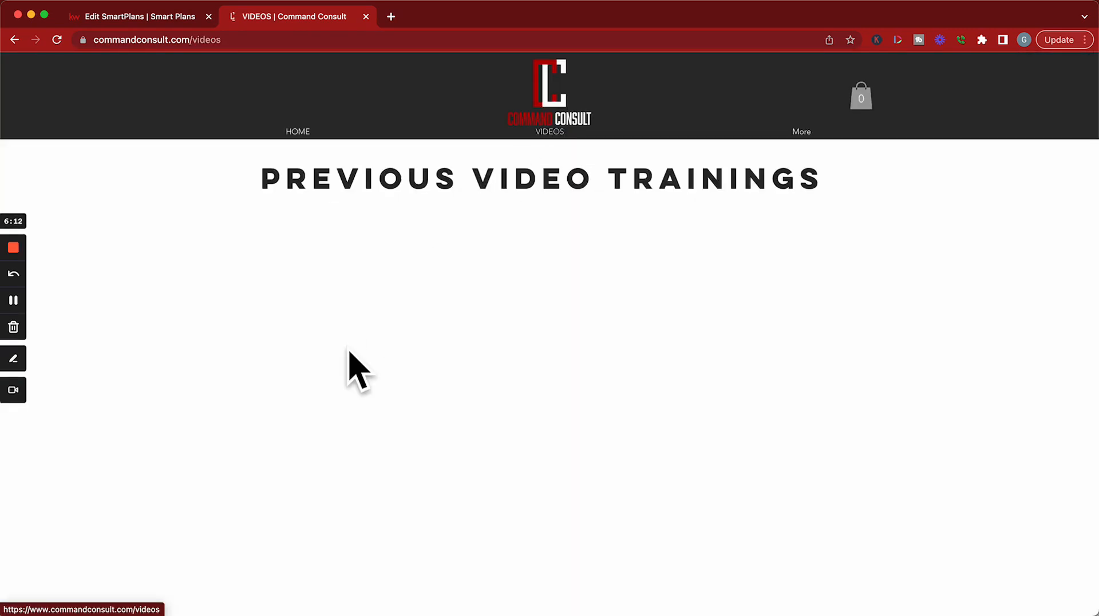